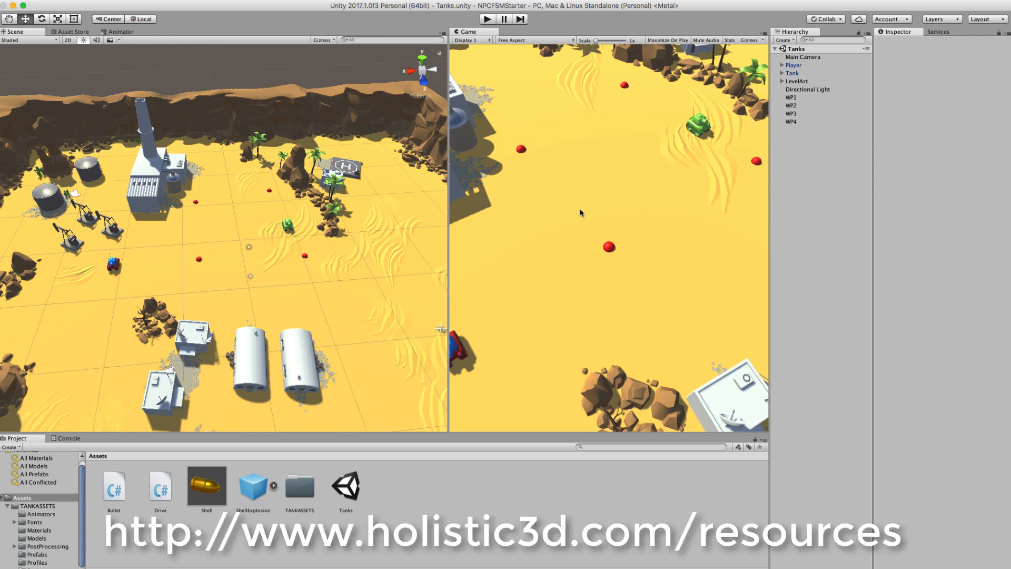
mouse_move(534, 343)
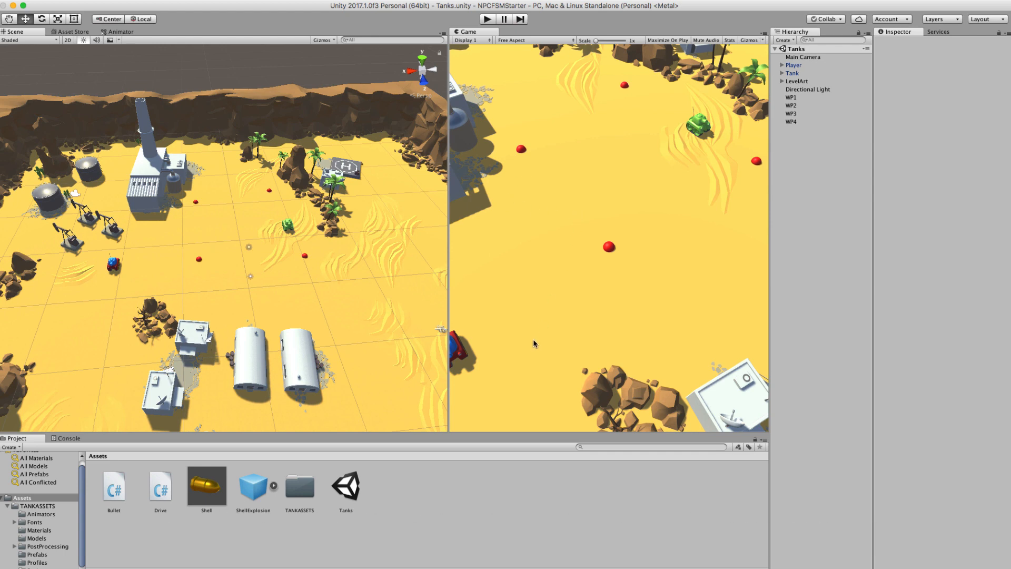
mouse_move(274, 309)
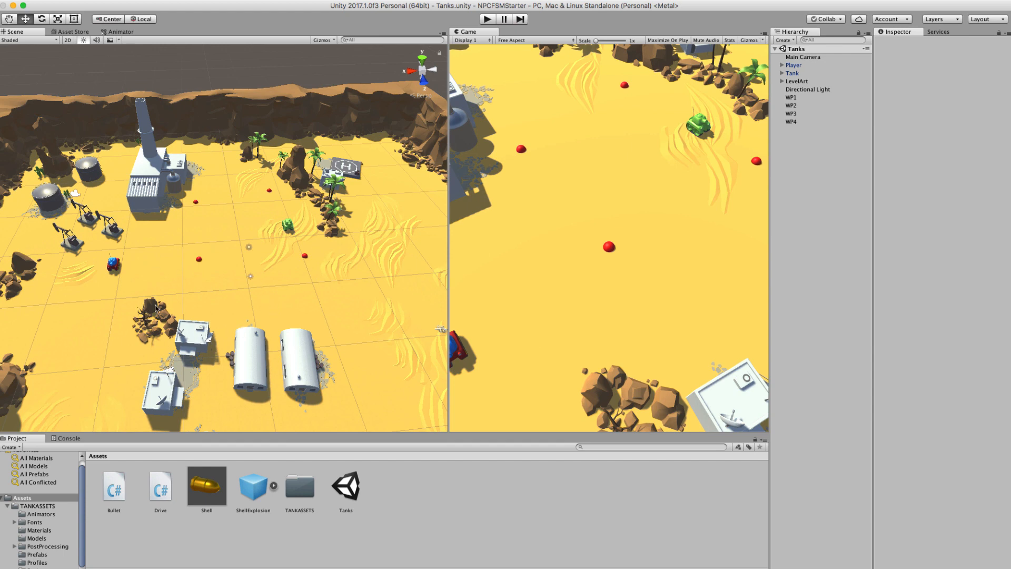
mouse_move(243, 305)
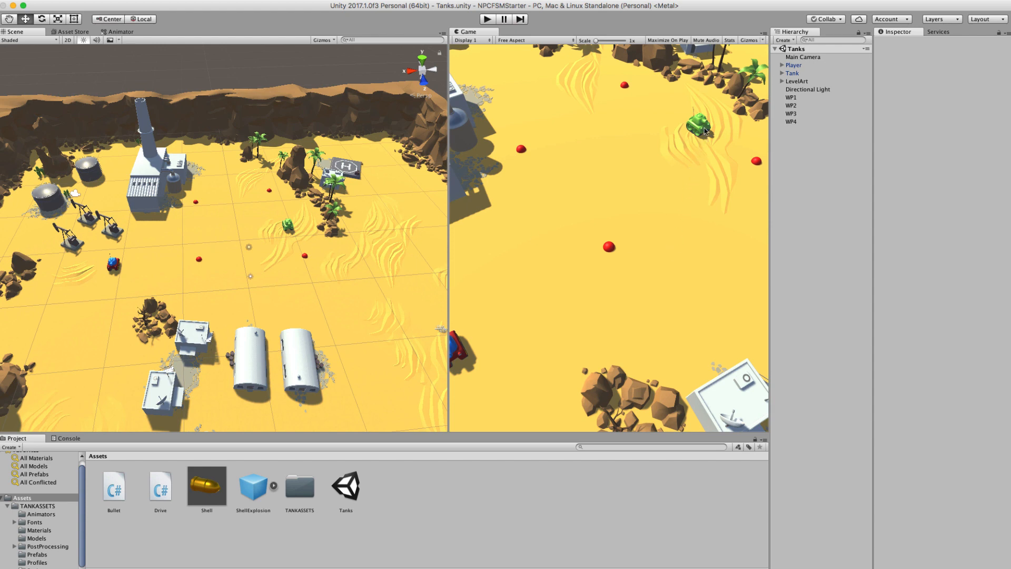
mouse_move(632, 179)
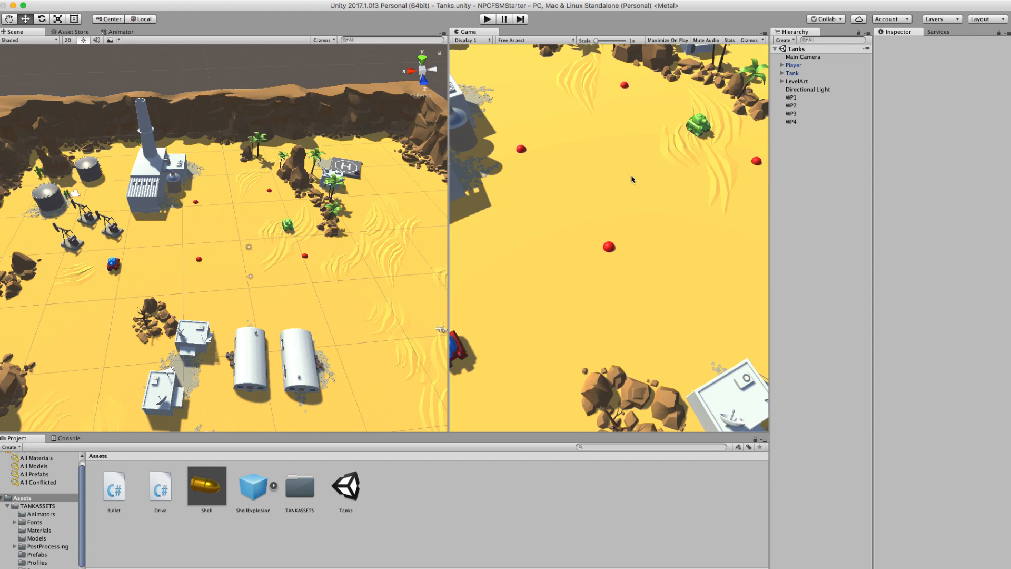
mouse_move(483, 97)
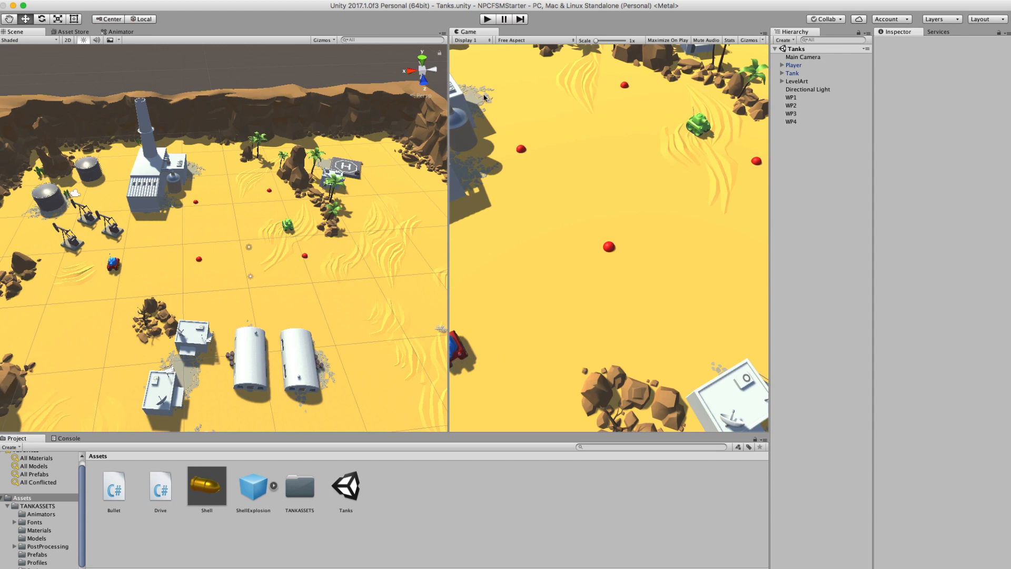
Create a new Animator Controller asset named NPCFSM in the Assets folder
click(487, 19)
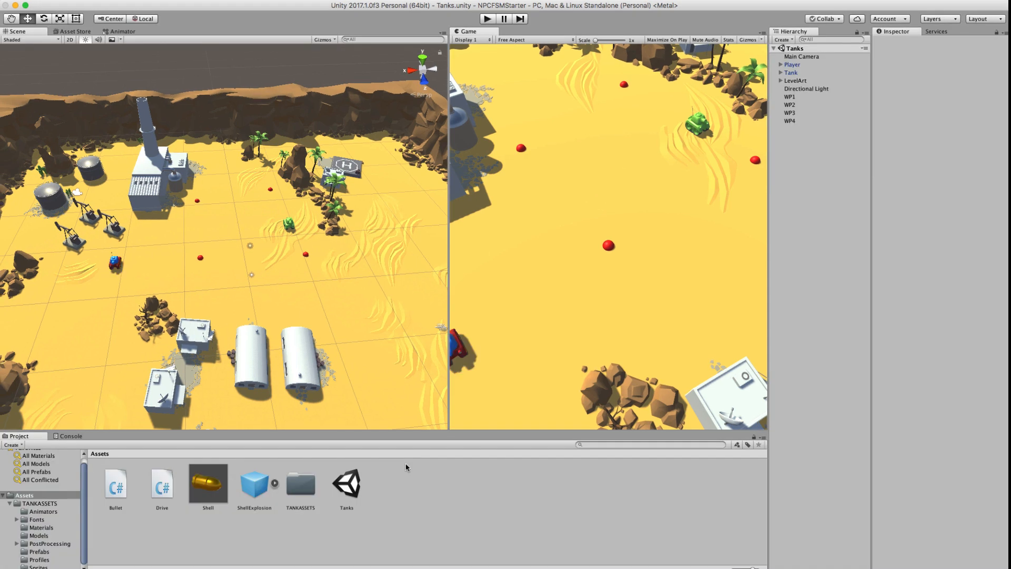
mouse_move(403, 467)
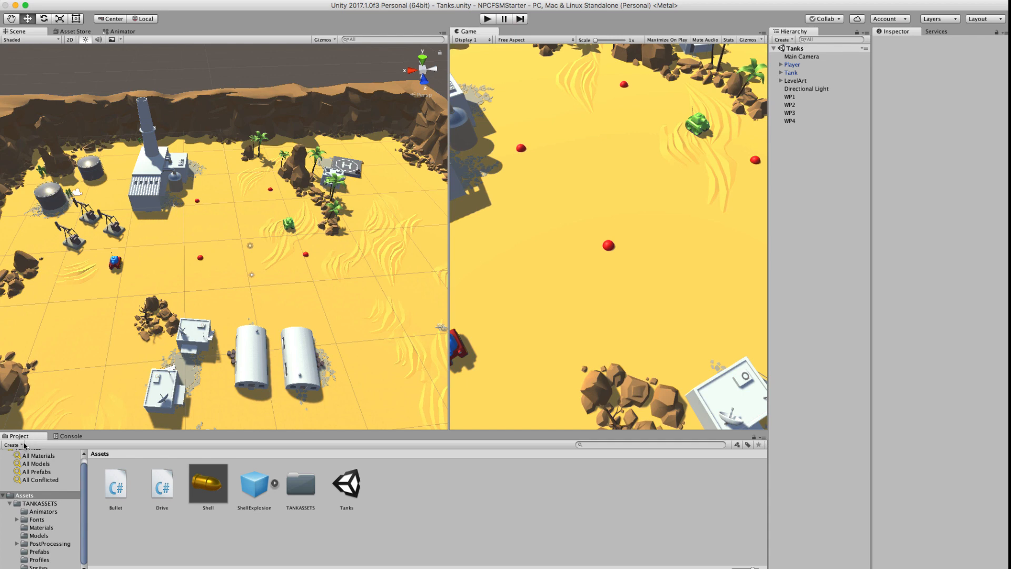
click(11, 445)
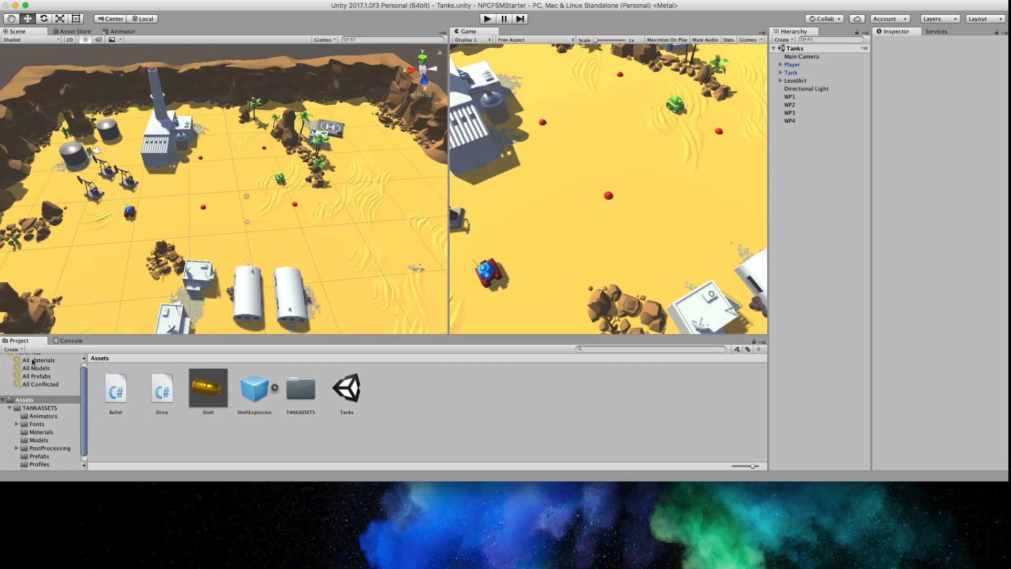
click(12, 348)
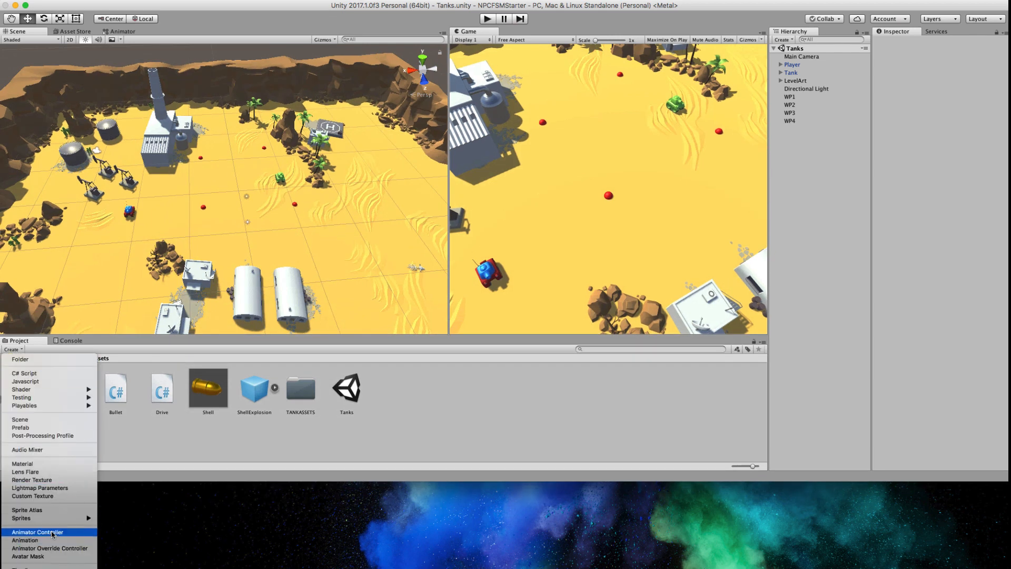
click(38, 531)
text(NPCFSM)
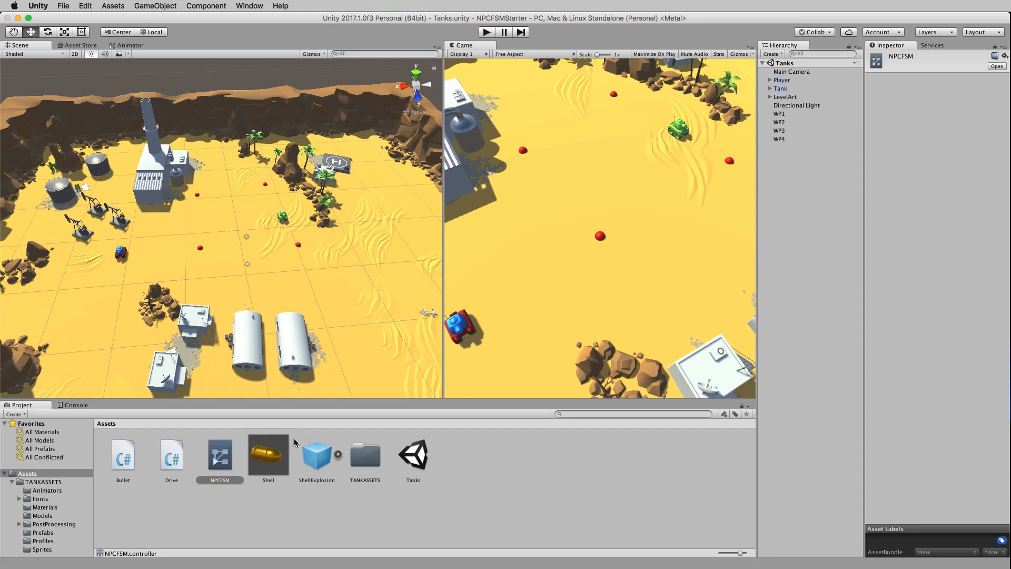
mouse_move(222, 471)
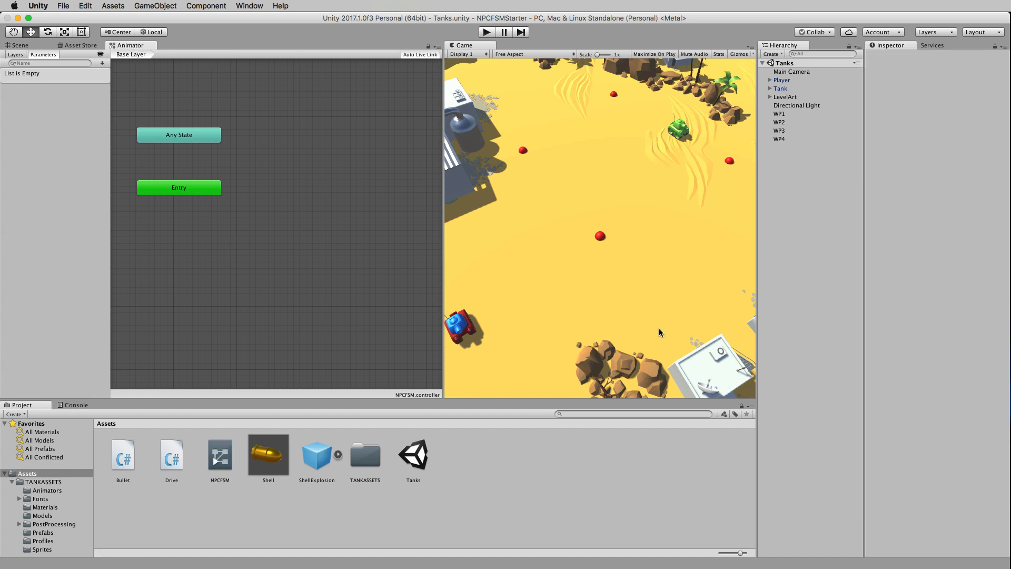
mouse_move(285, 179)
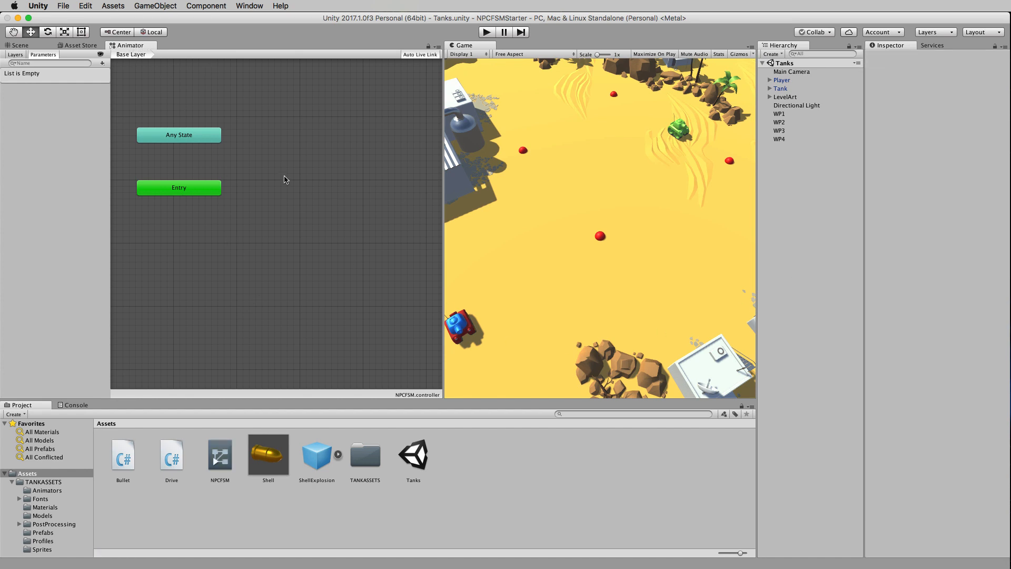
Add an empty state to the NPCFSM graph and name it Patrol
right_click(284, 178)
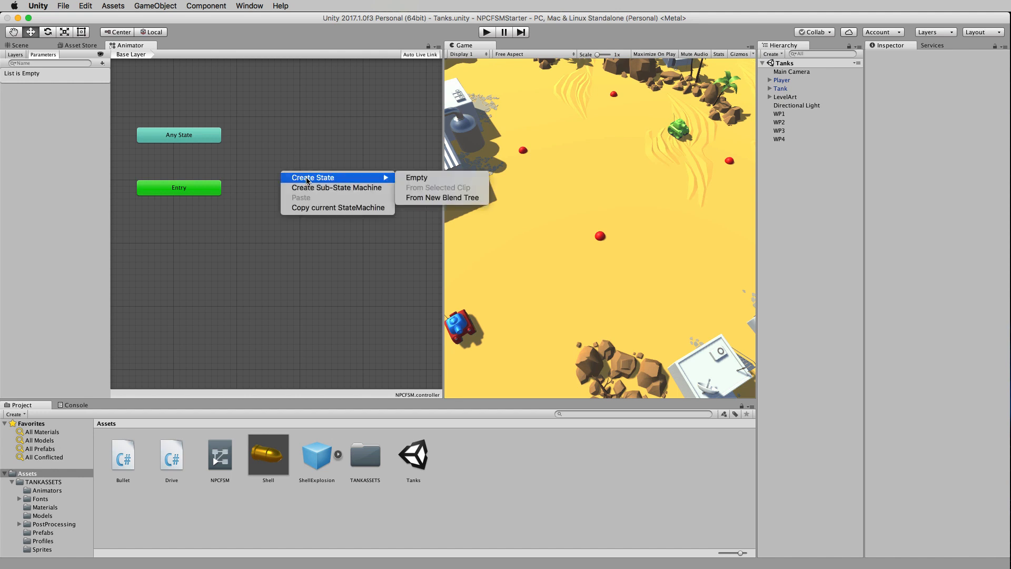
click(416, 177)
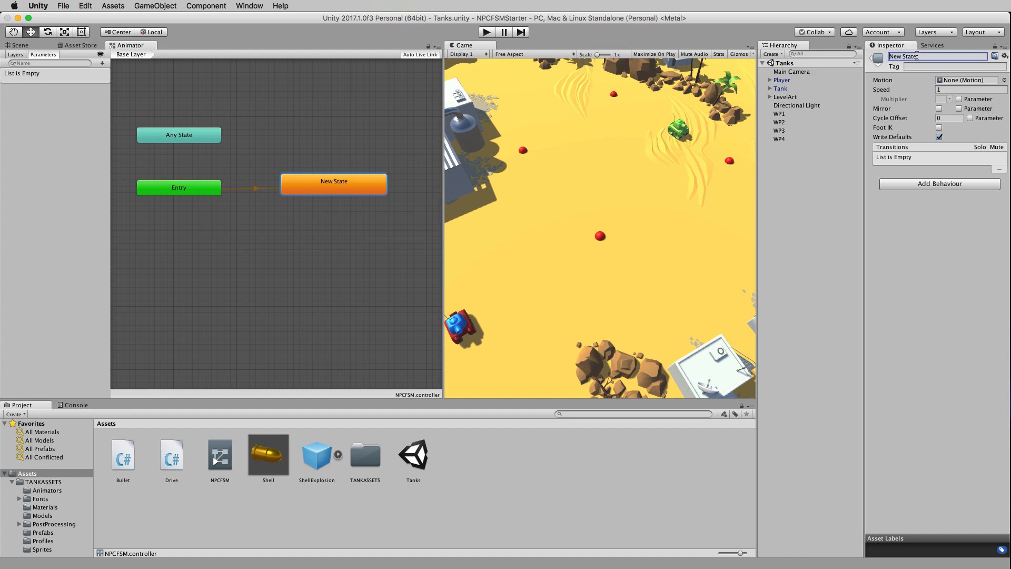
text(Patrol)
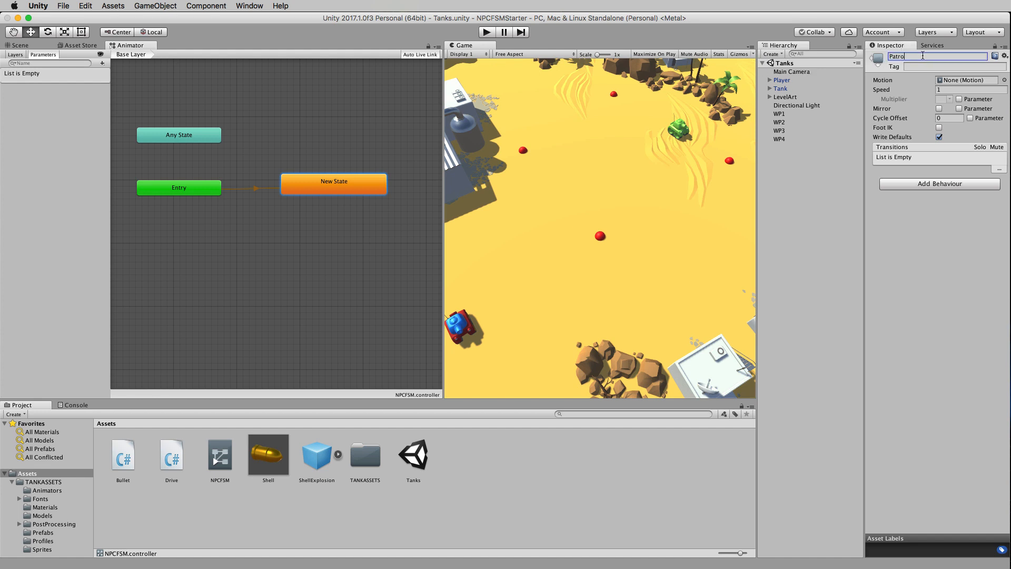
text(Patrol)
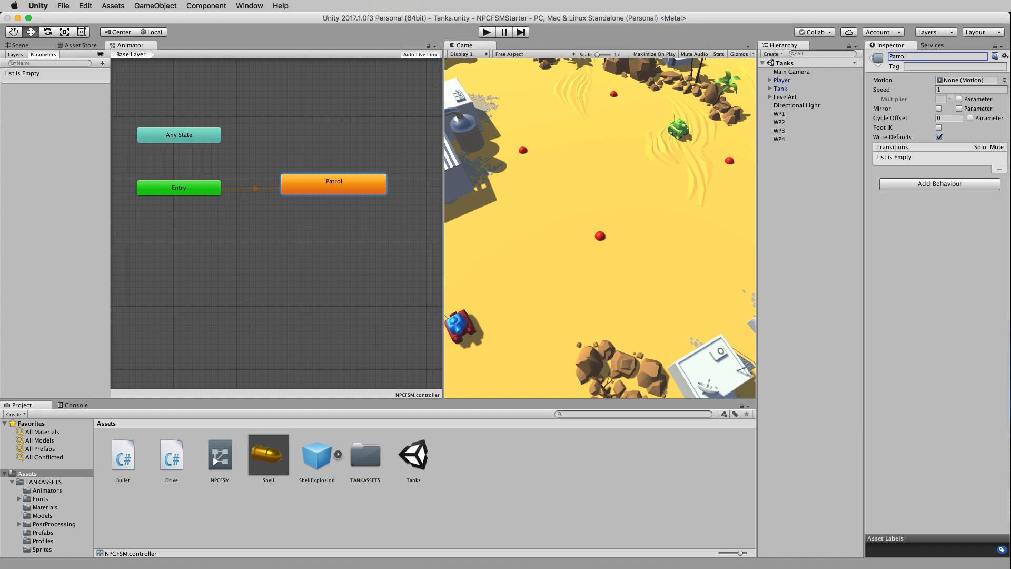
mouse_move(364, 181)
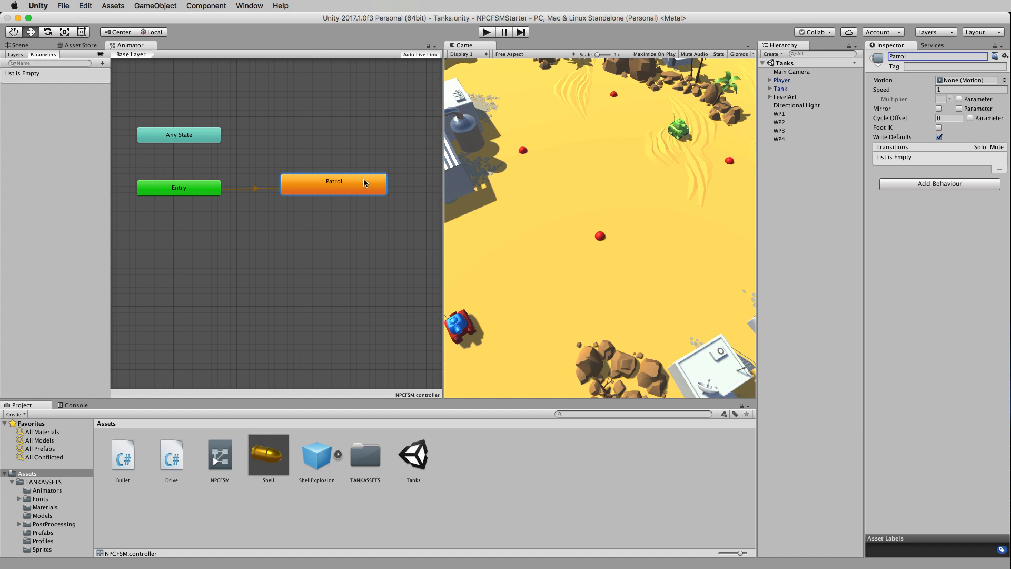
mouse_move(345, 193)
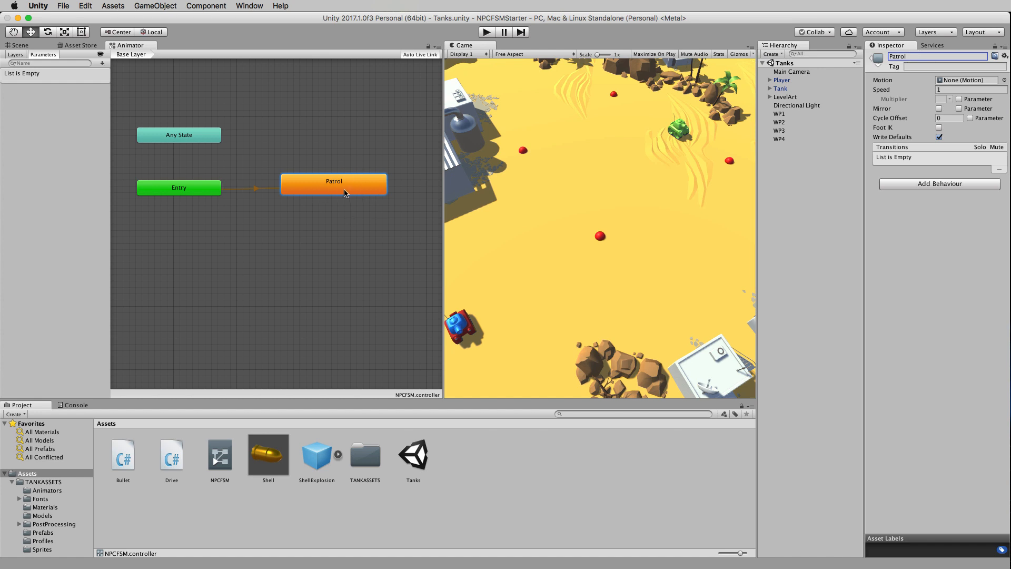
mouse_move(359, 195)
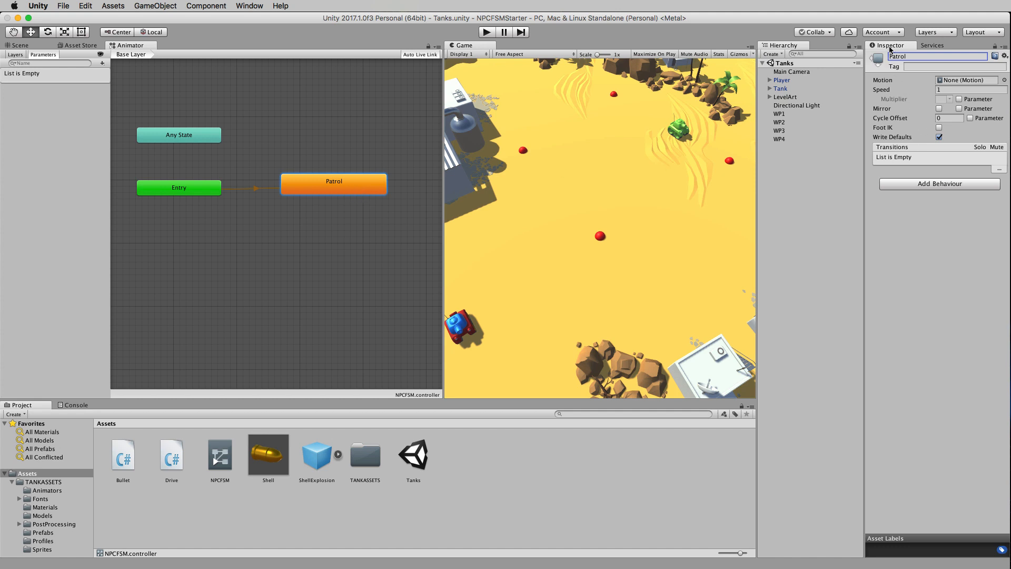
mouse_move(960, 189)
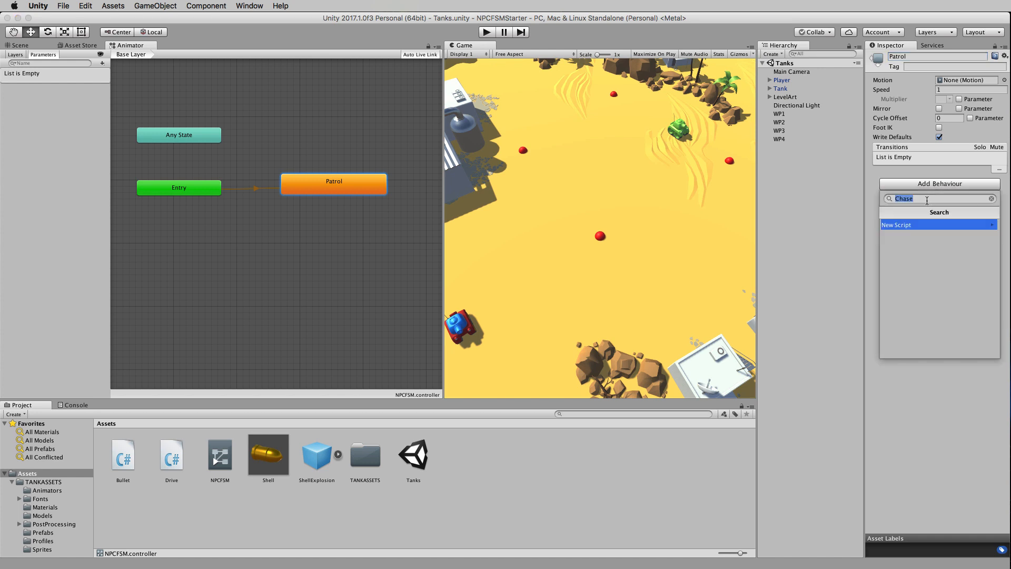
Attach a new behaviour script named Patrol to the Patrol state and open it for editing
text(P)
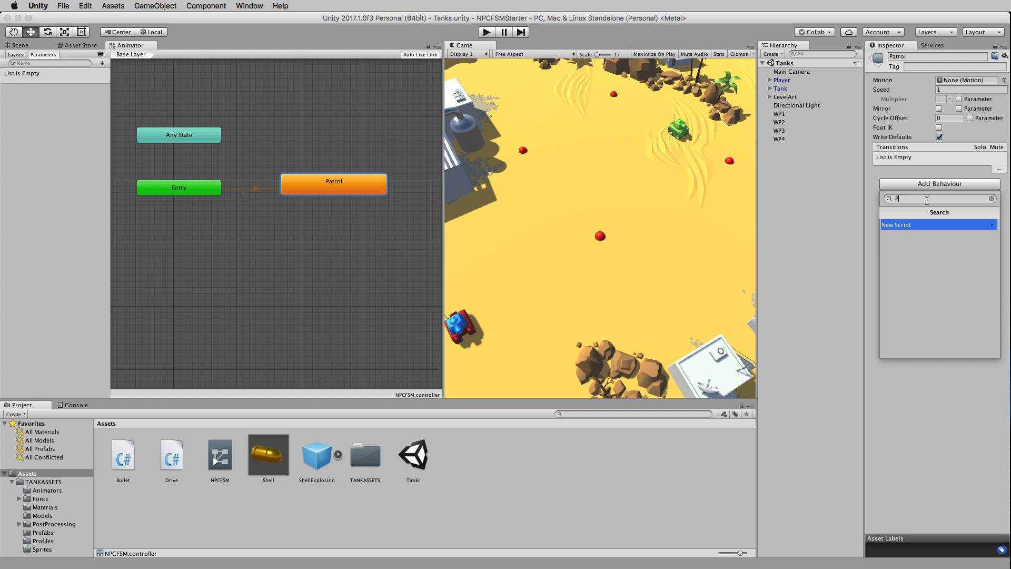
click(954, 351)
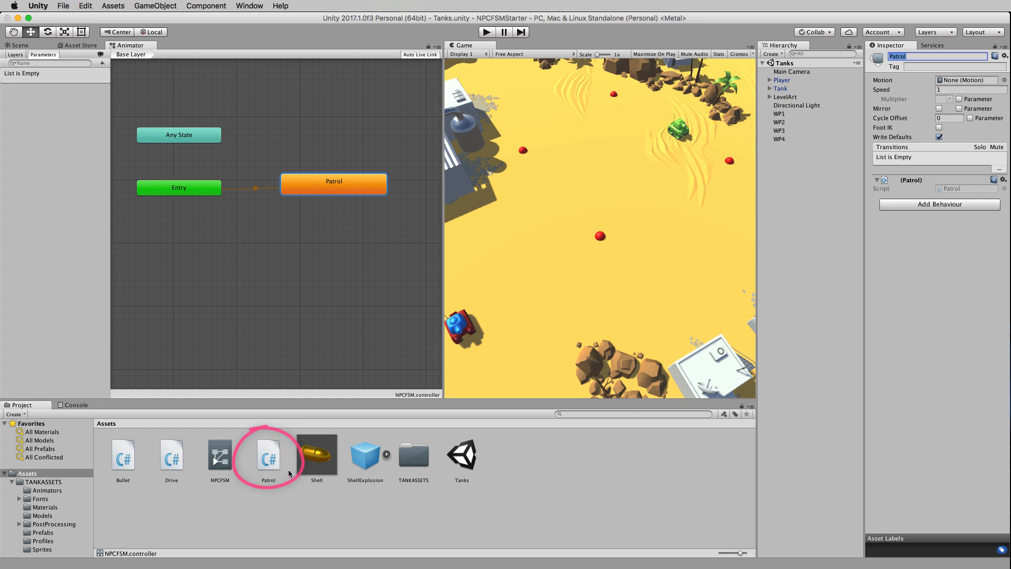
double_click(268, 451)
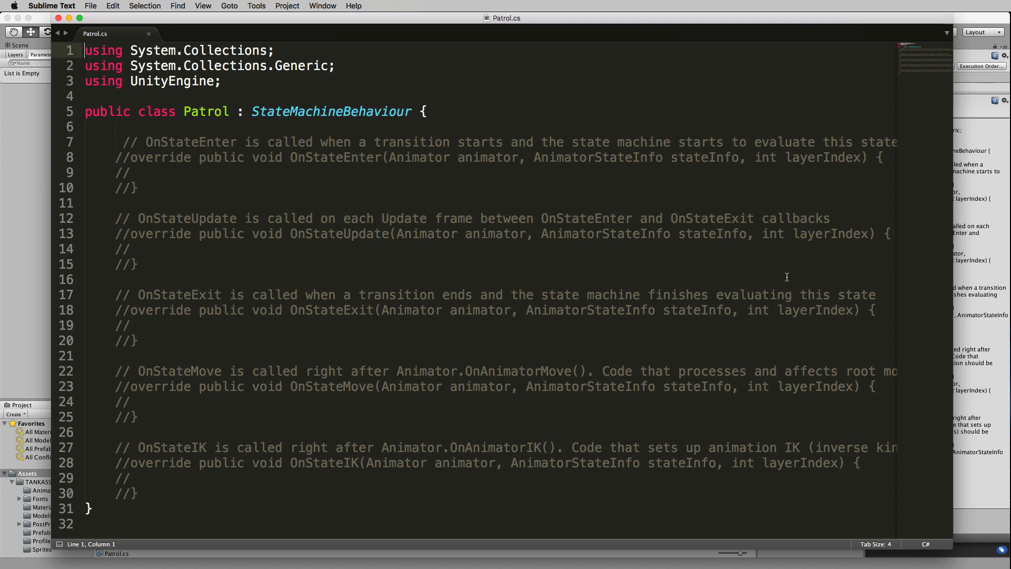
mouse_move(525, 219)
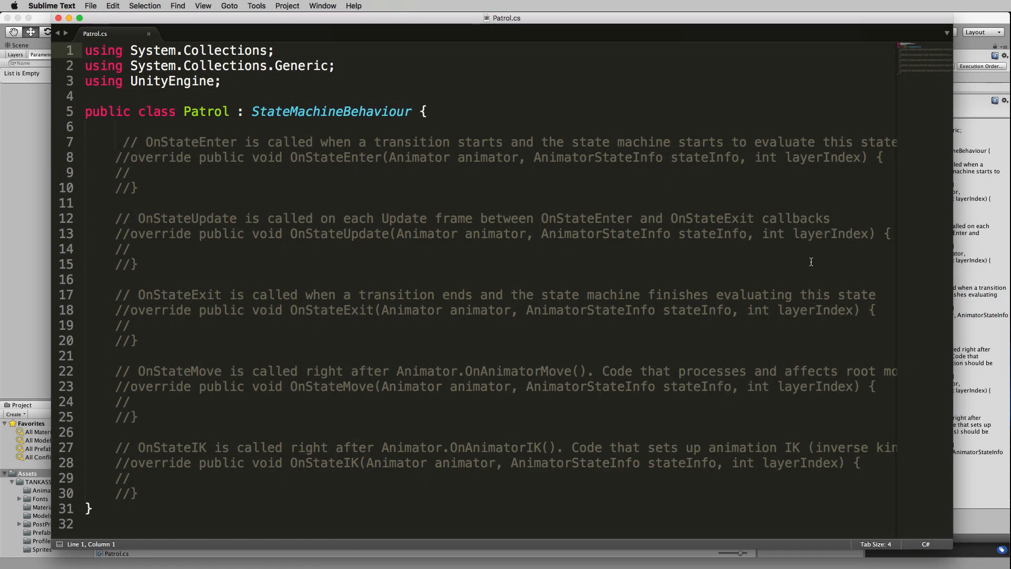
mouse_move(278, 175)
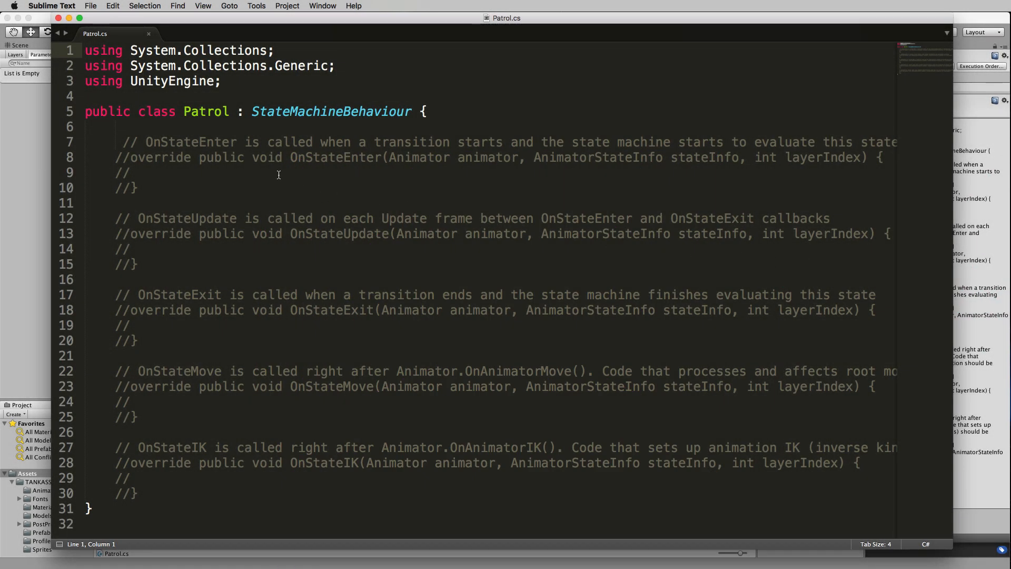
Delete the commented OnStateMove and OnStateIK stubs (lines 22–30) from Patrol.cs
click(132, 158)
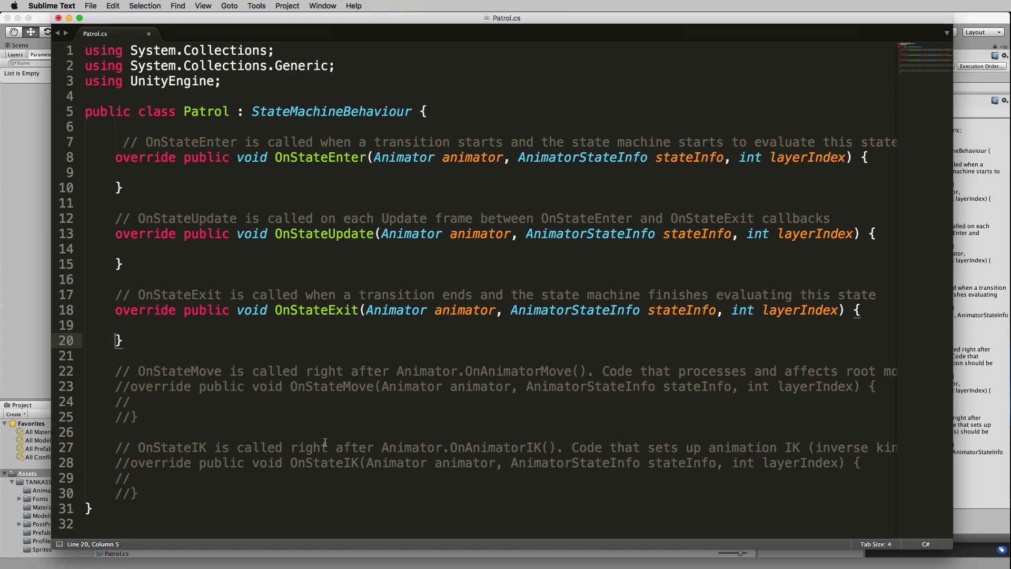
mouse_move(143, 491)
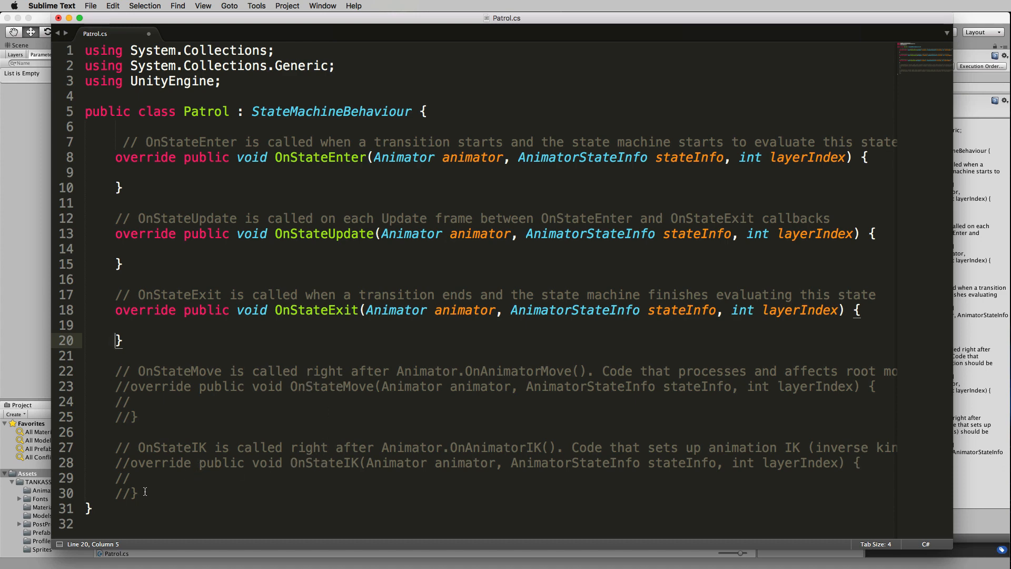
mouse_move(157, 494)
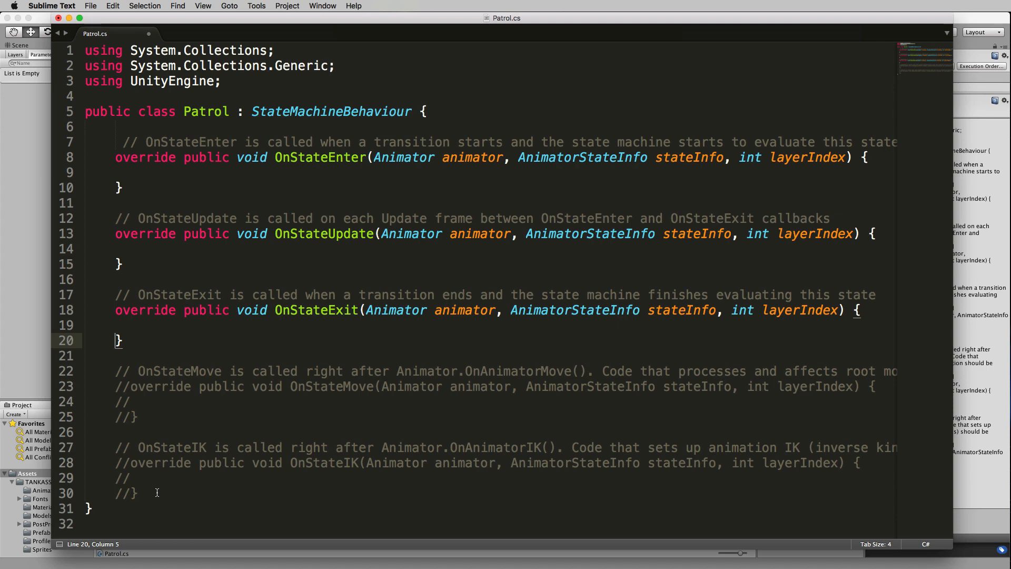
drag(115, 370, 136, 493)
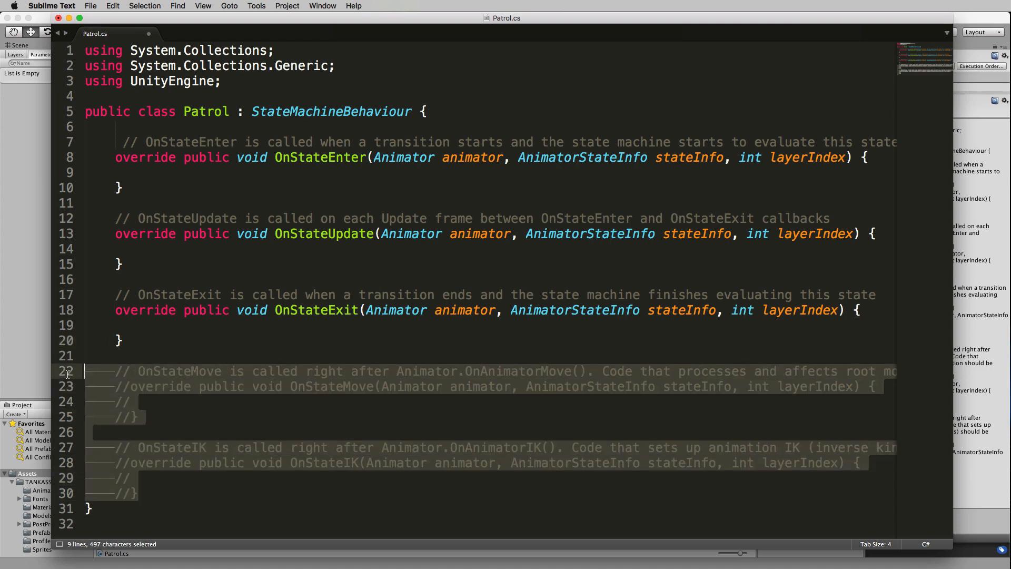
key(Delete)
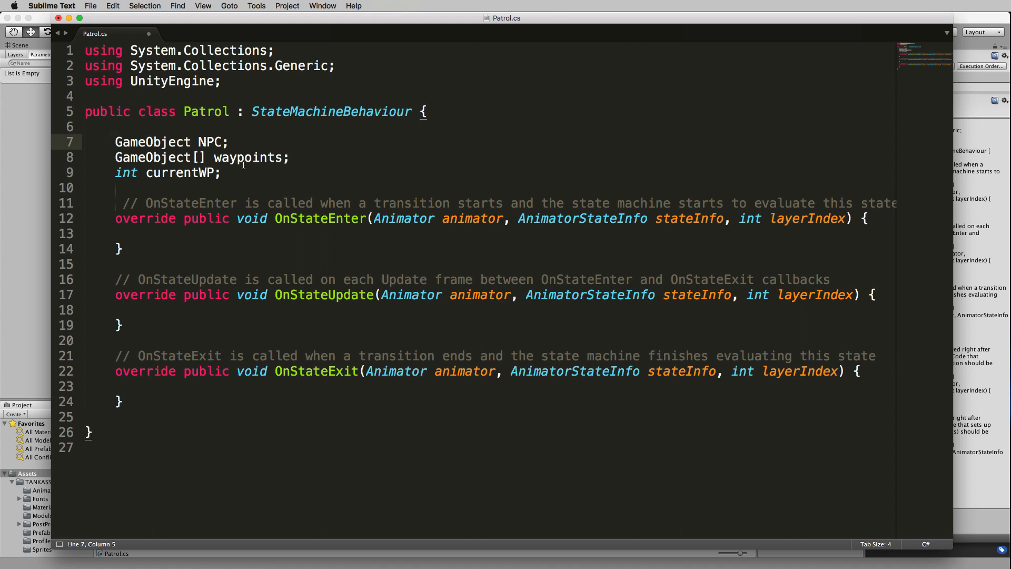
Highlight the int currentWP declaration beneath the NPC and waypoints fields
drag(115, 172, 221, 172)
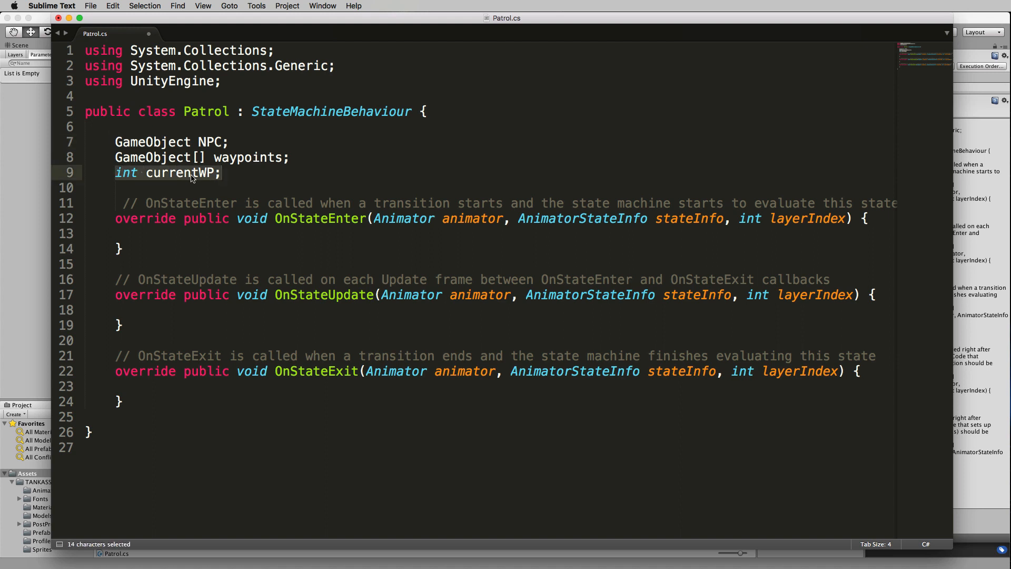
mouse_move(159, 178)
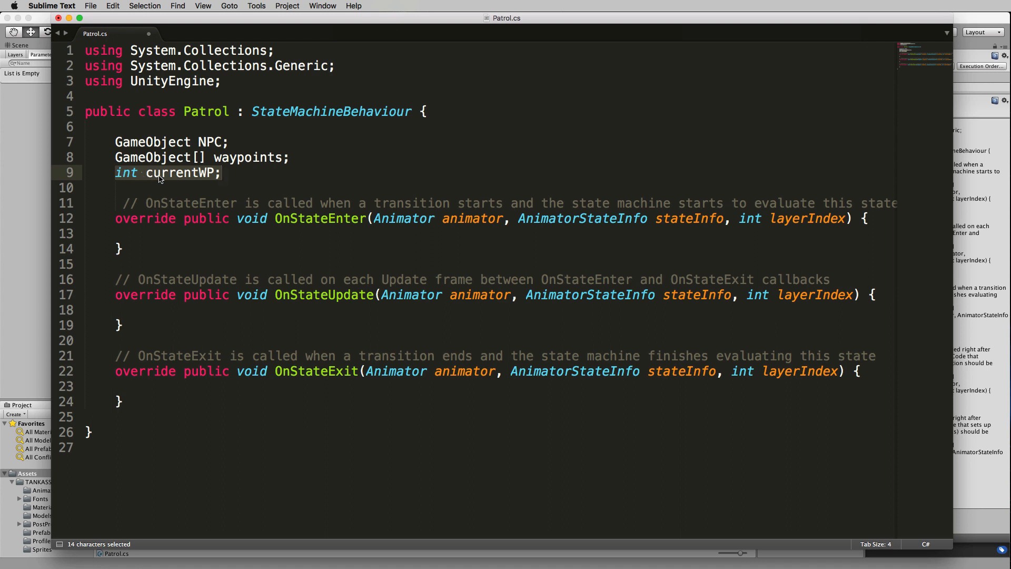
mouse_move(467, 181)
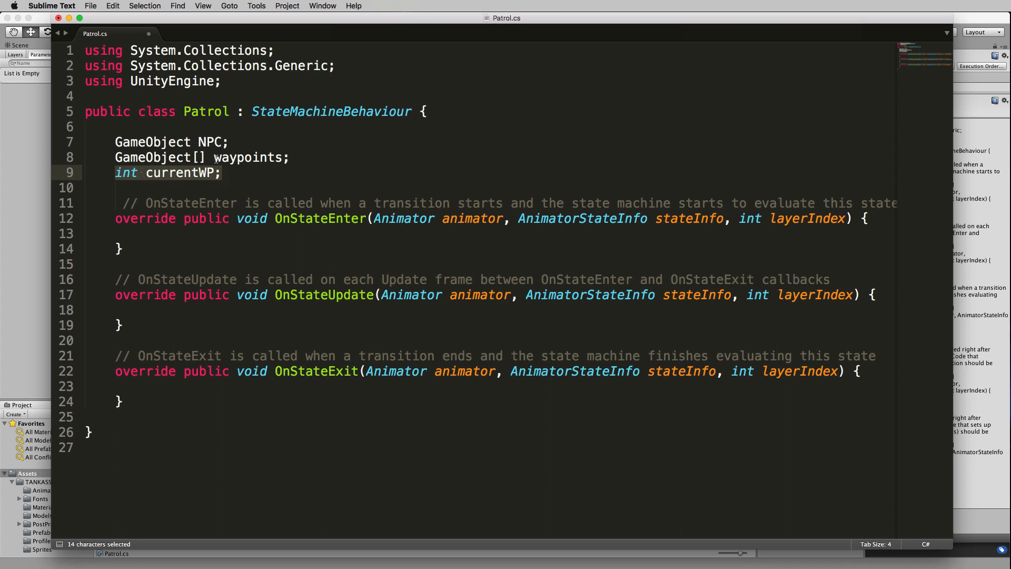
mouse_move(290, 128)
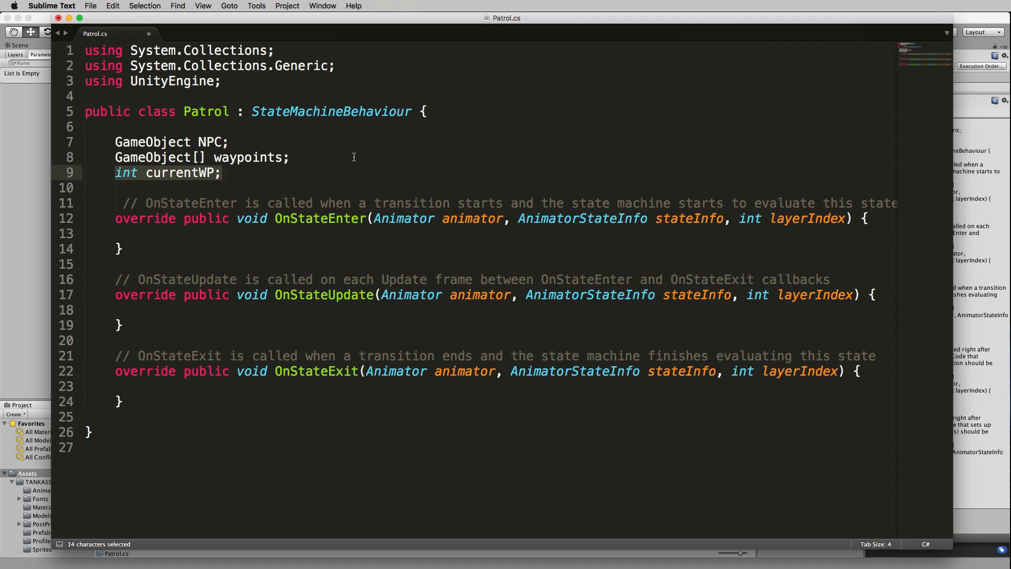
mouse_move(161, 169)
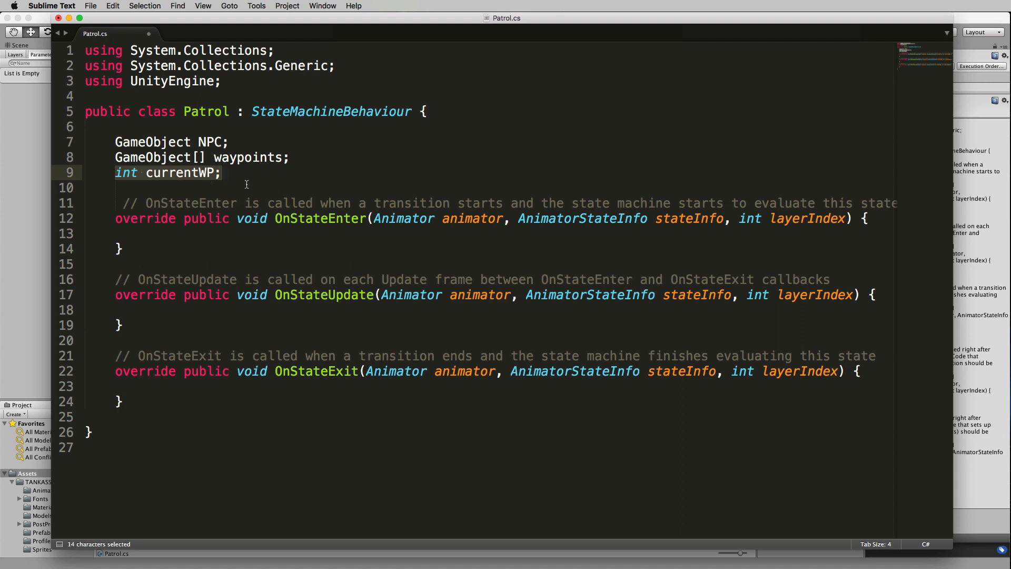
Add Awake filling waypoints via FindGameObjectsWithTag("waypoint"), highlighting waypoints and the tag string
key(enter)
text(waypoints = GameObject.FindGameObjectsWithTag("waypoint");)
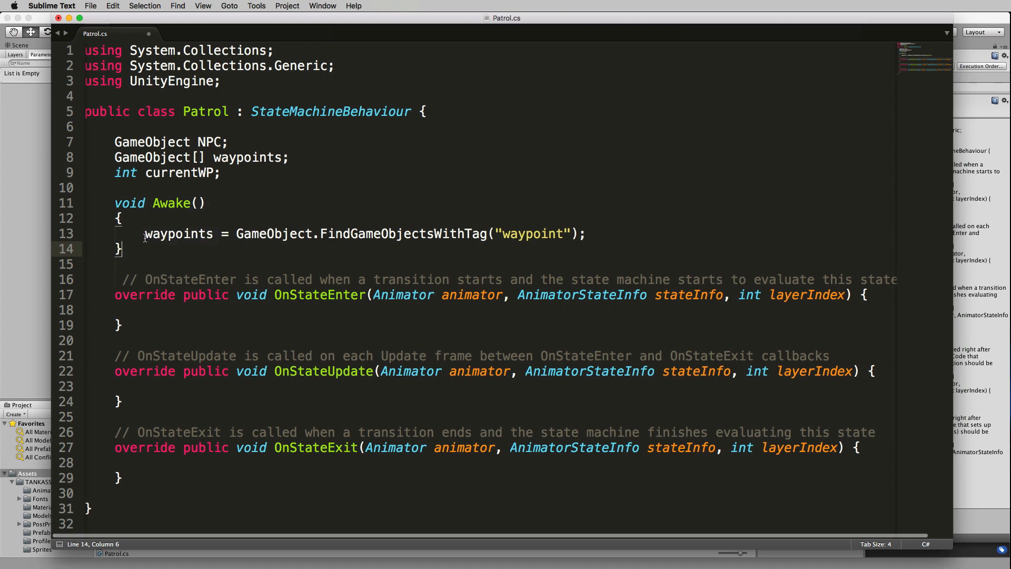
double_click(179, 233)
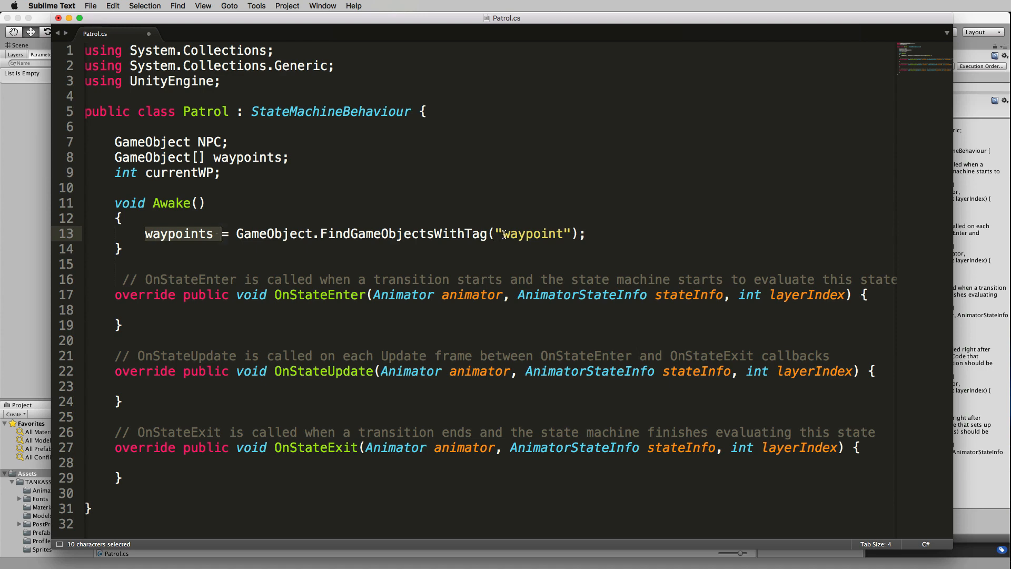
double_click(532, 233)
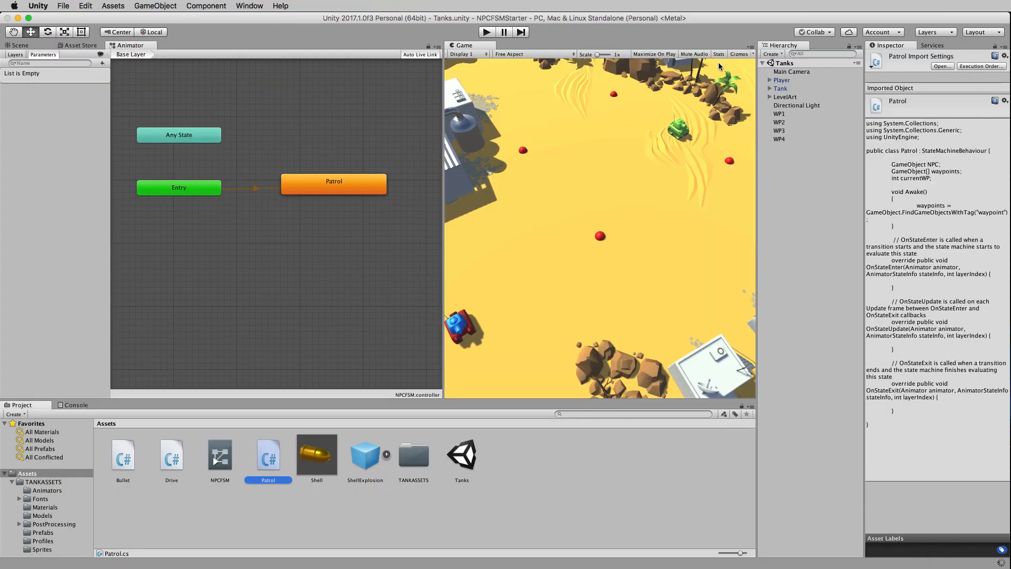
Select WP1 in the Hierarchy to confirm its tag reads waypoint
click(779, 114)
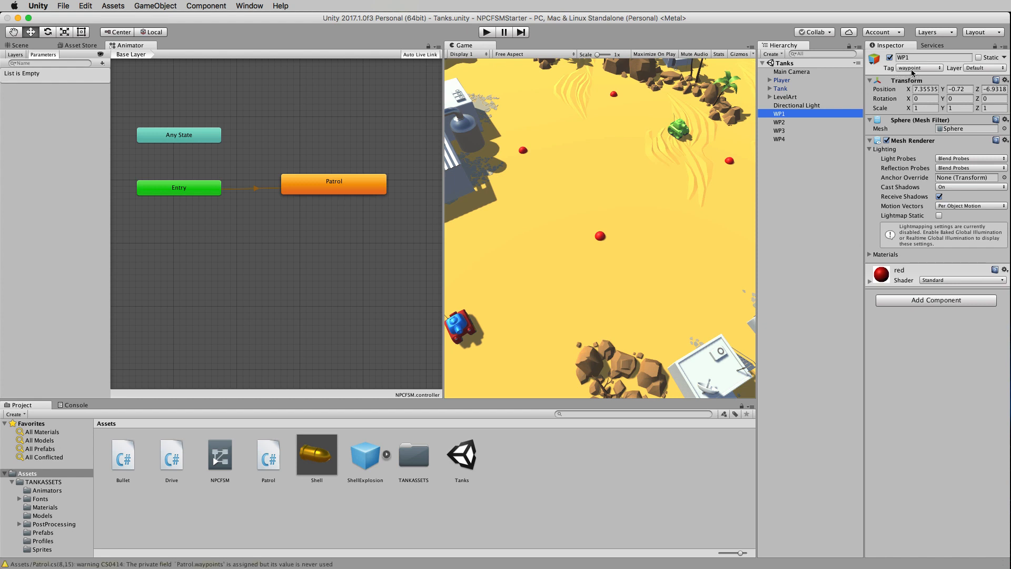
mouse_move(333, 429)
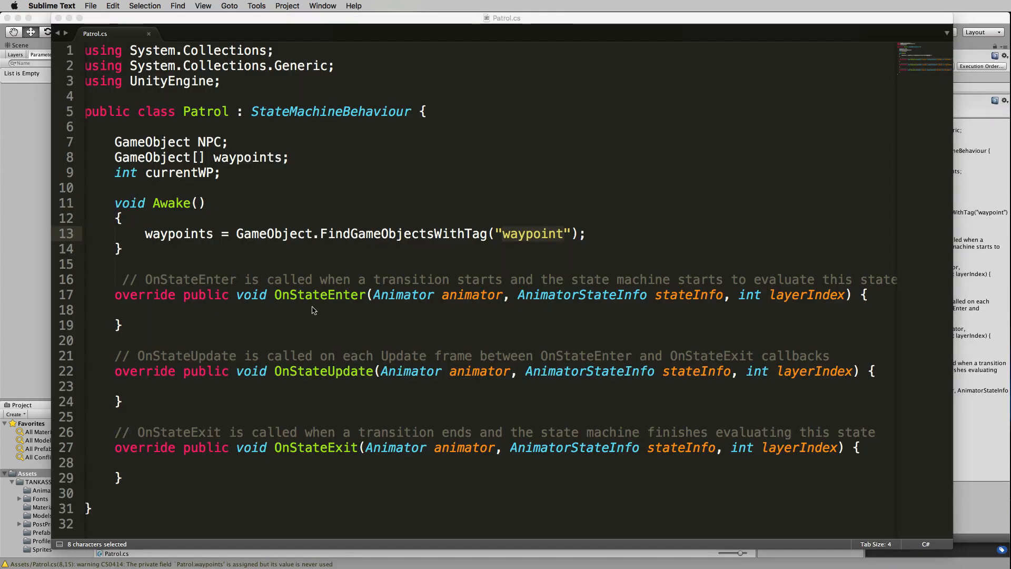
mouse_move(352, 302)
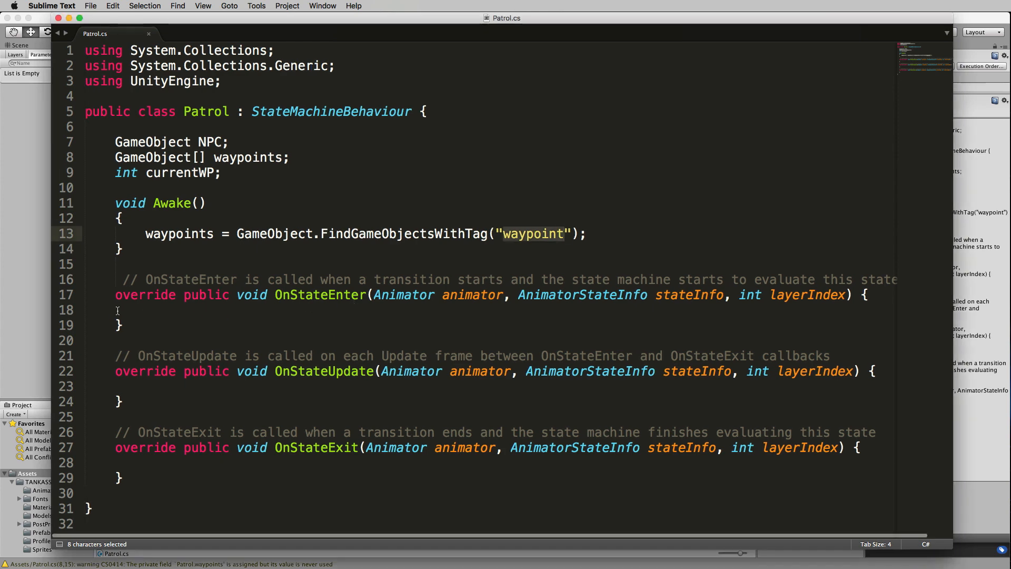
In OnStateEnter, assign NPC = animator.gameObject and reset currentWP to 0
text(NPC = animator.gameObject;)
text(currentWP = 0;)
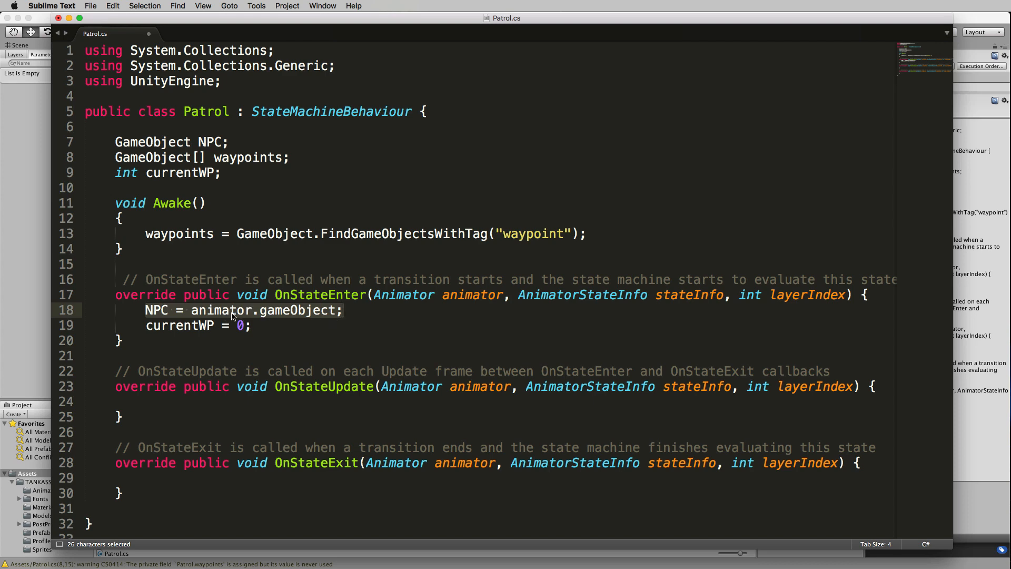
mouse_move(308, 313)
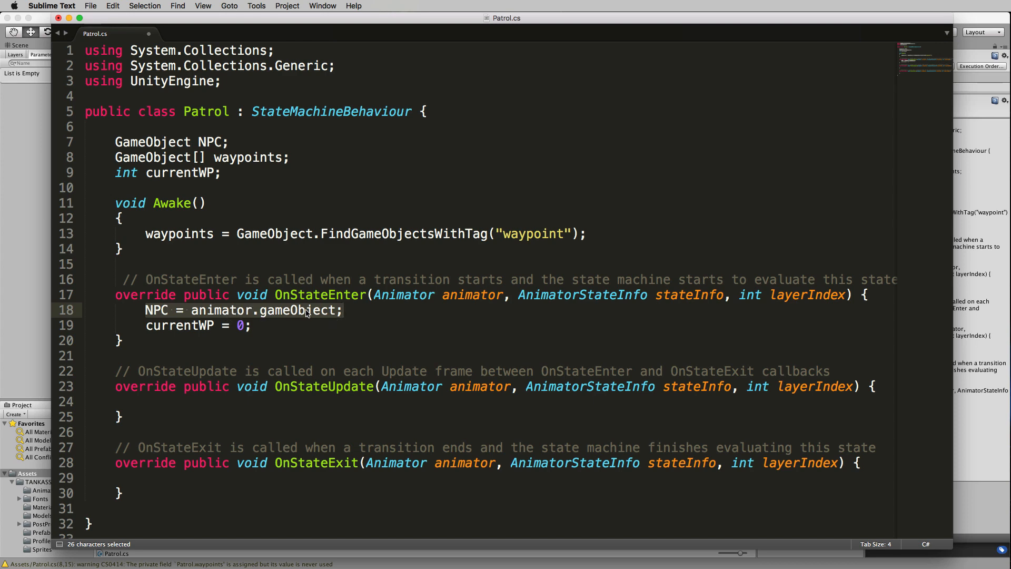
mouse_move(214, 282)
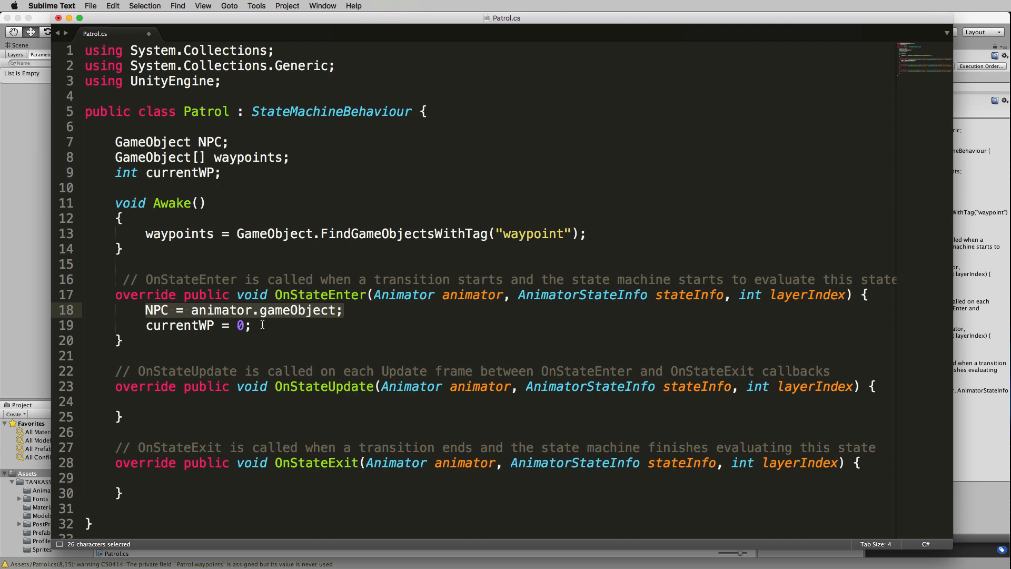
click(253, 324)
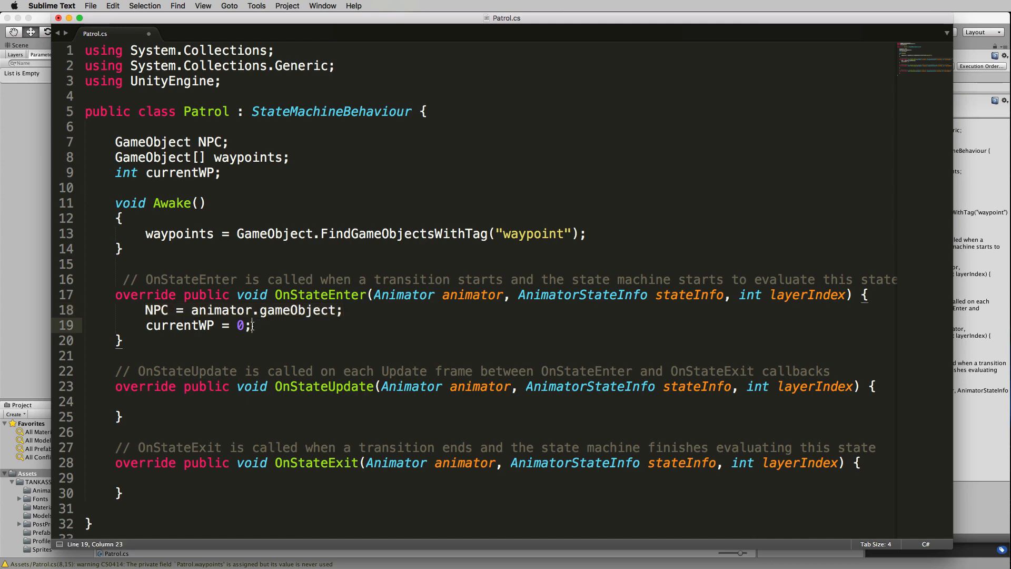
double_click(240, 325)
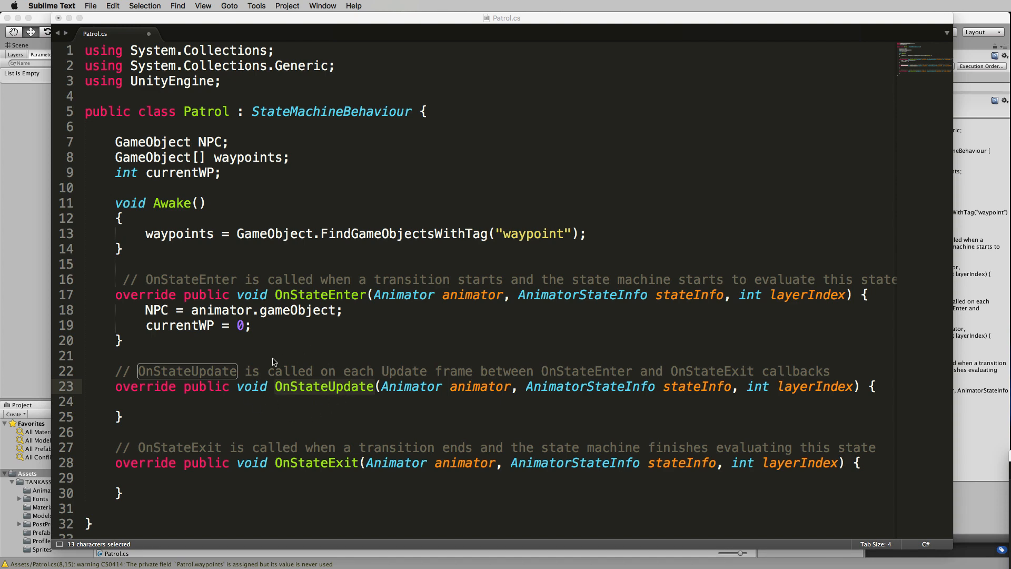
mouse_move(311, 382)
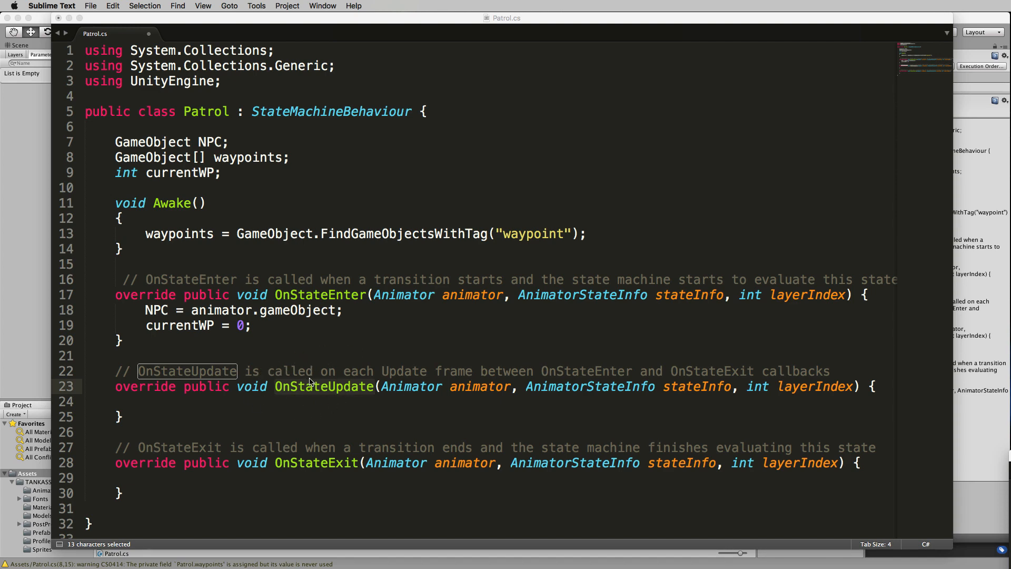
mouse_move(203, 413)
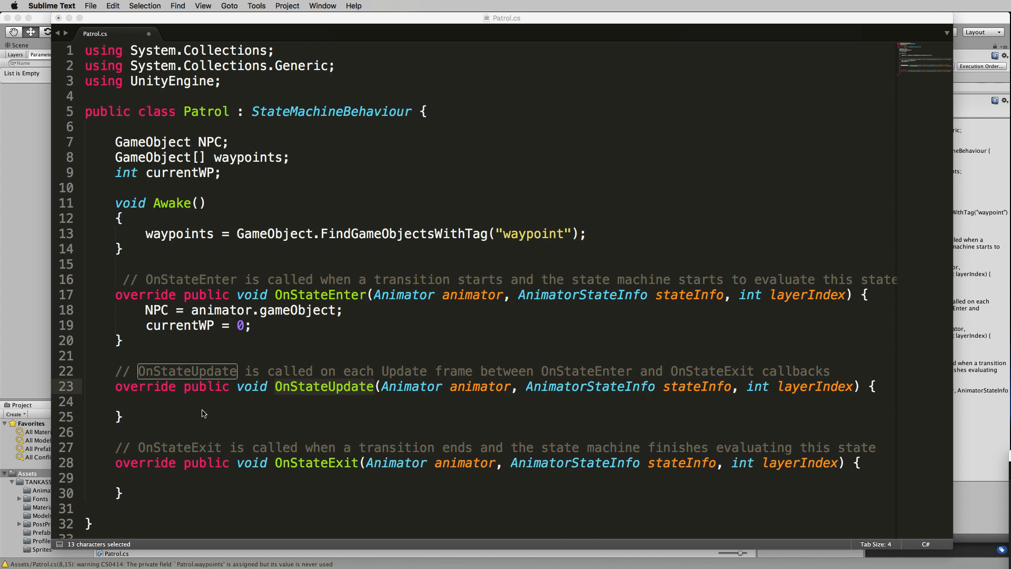
mouse_move(131, 406)
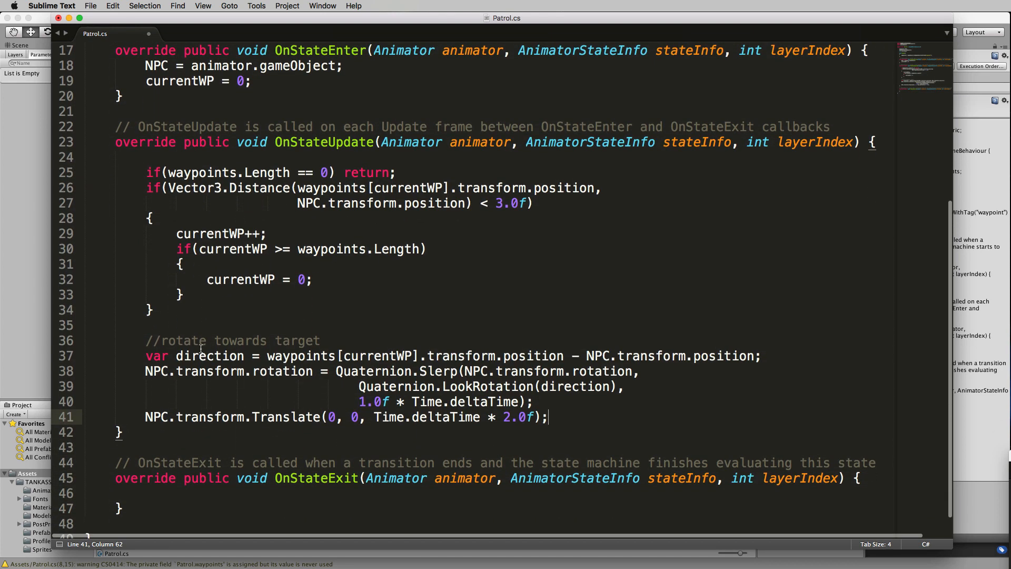
mouse_move(146, 172)
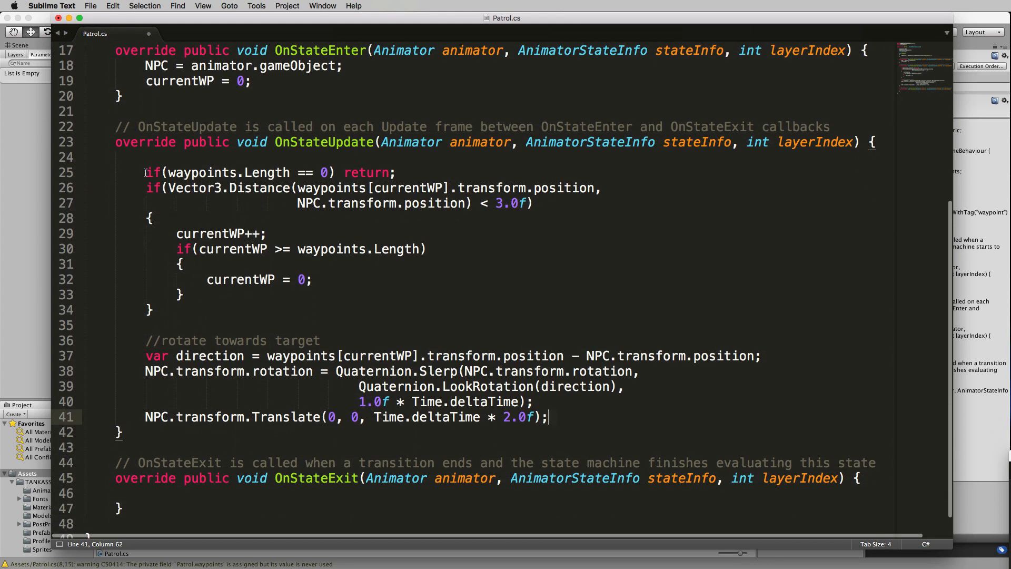
drag(146, 172, 333, 172)
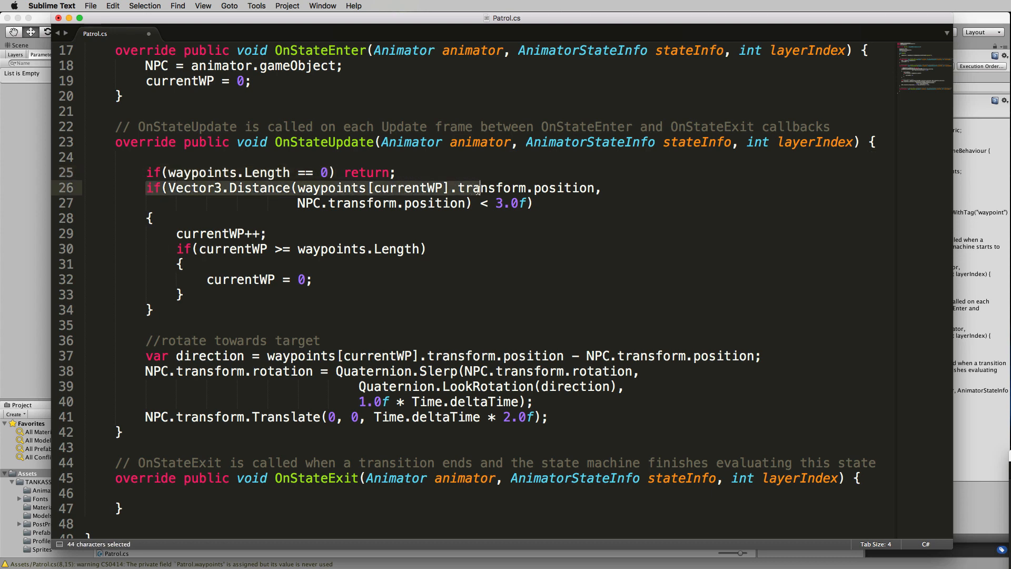
drag(476, 187, 532, 202)
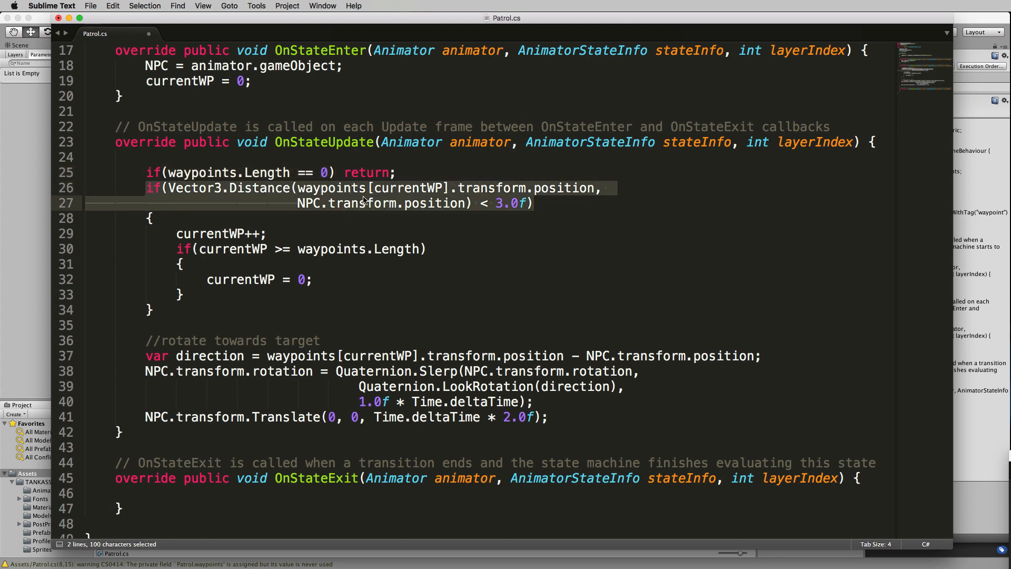
mouse_move(419, 192)
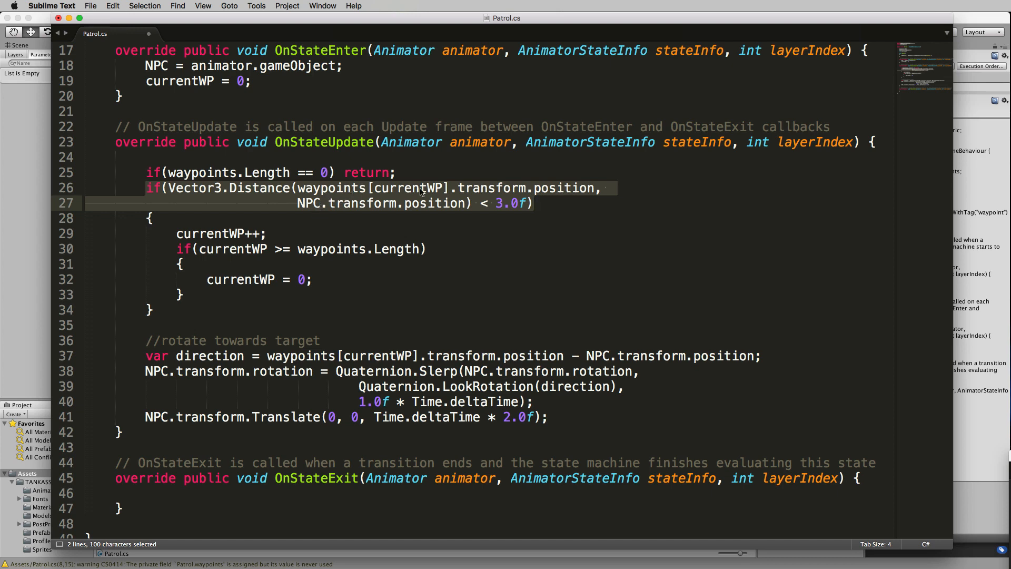
mouse_move(443, 191)
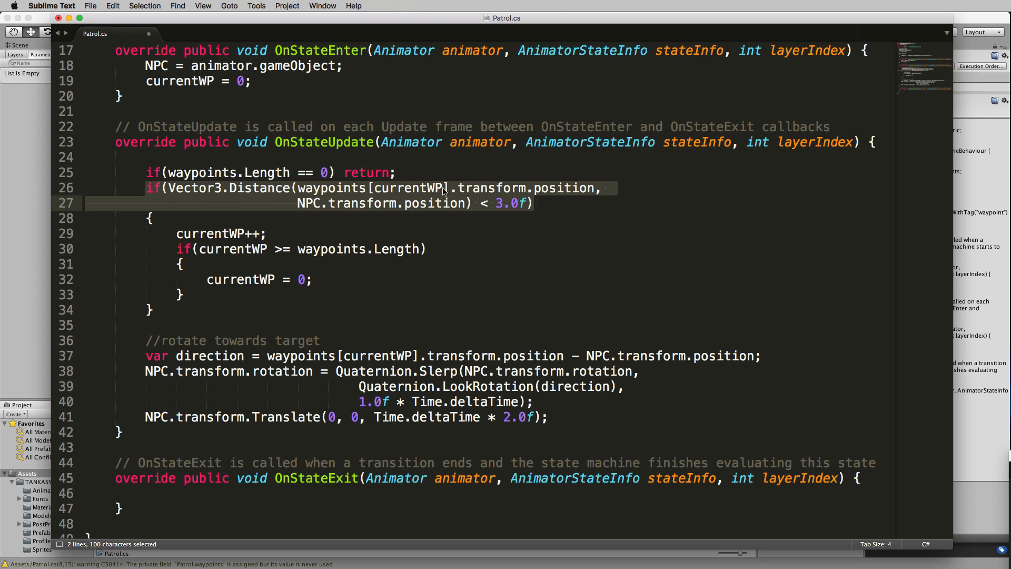
mouse_move(504, 207)
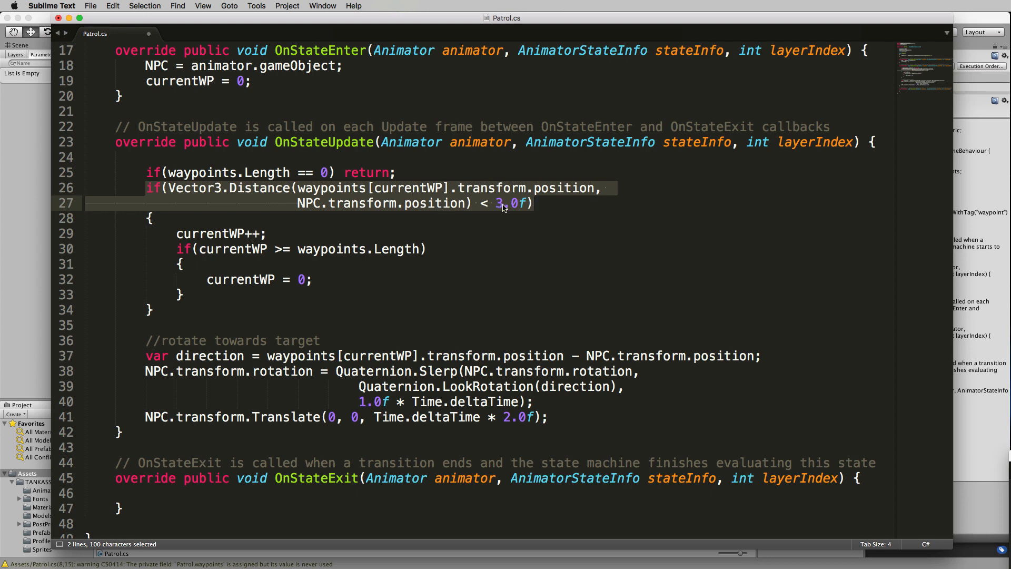
click(532, 203)
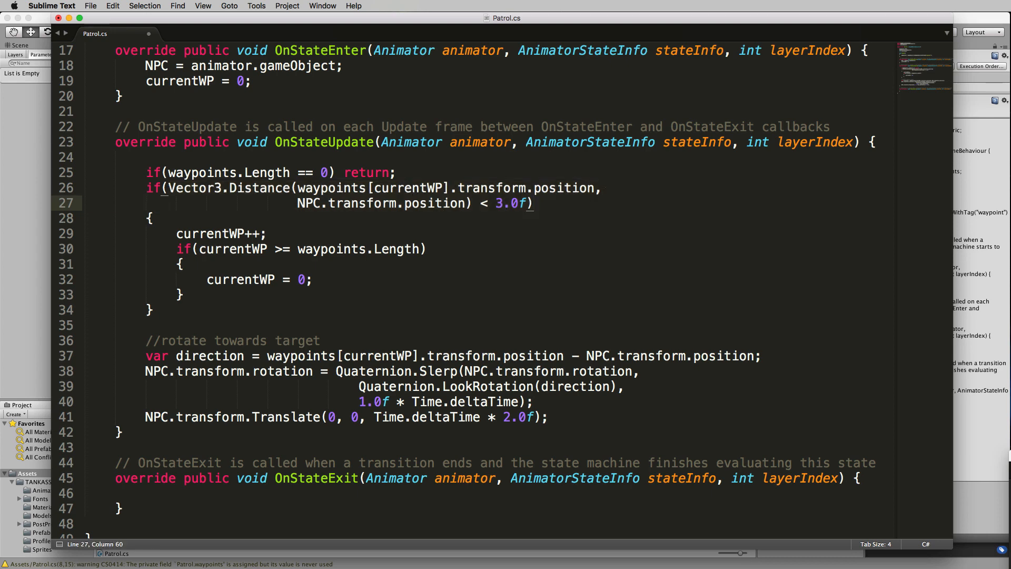
double_click(511, 202)
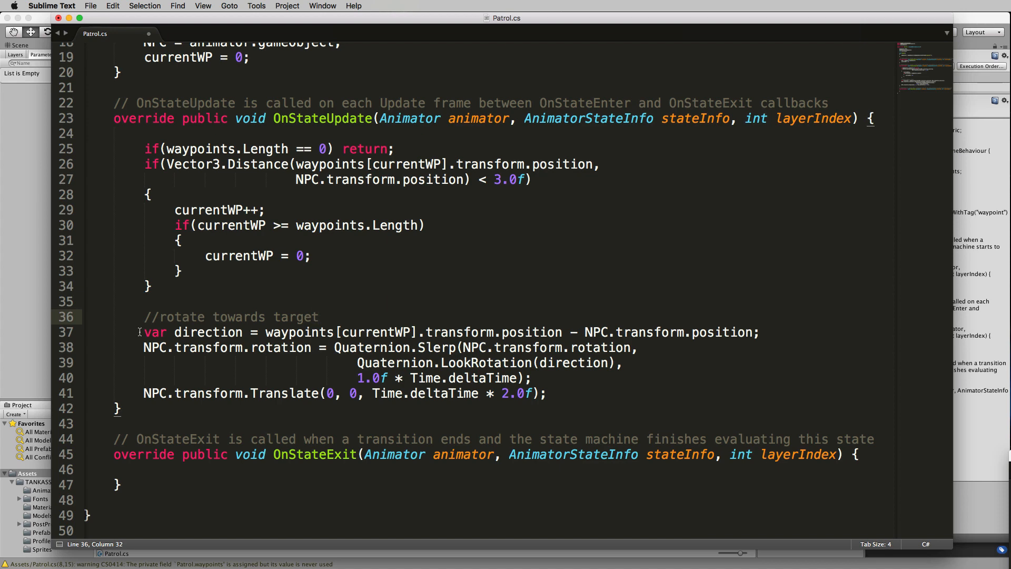
Review the Quaternion.Slerp rotation and NPC.transform.Translate lines in OnStateUpdate, then save Patrol.cs
drag(143, 332, 508, 332)
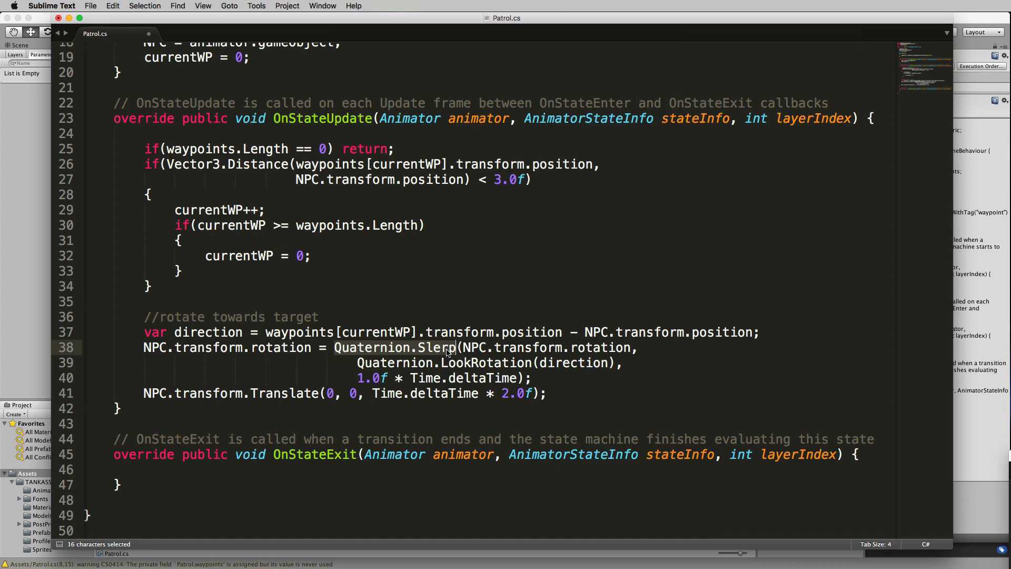
mouse_move(480, 349)
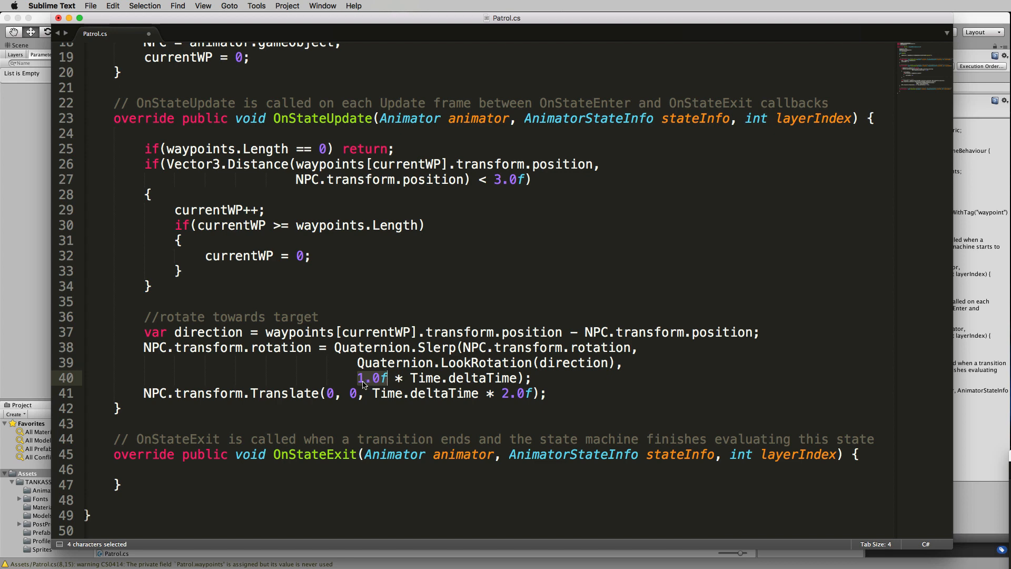
mouse_move(379, 386)
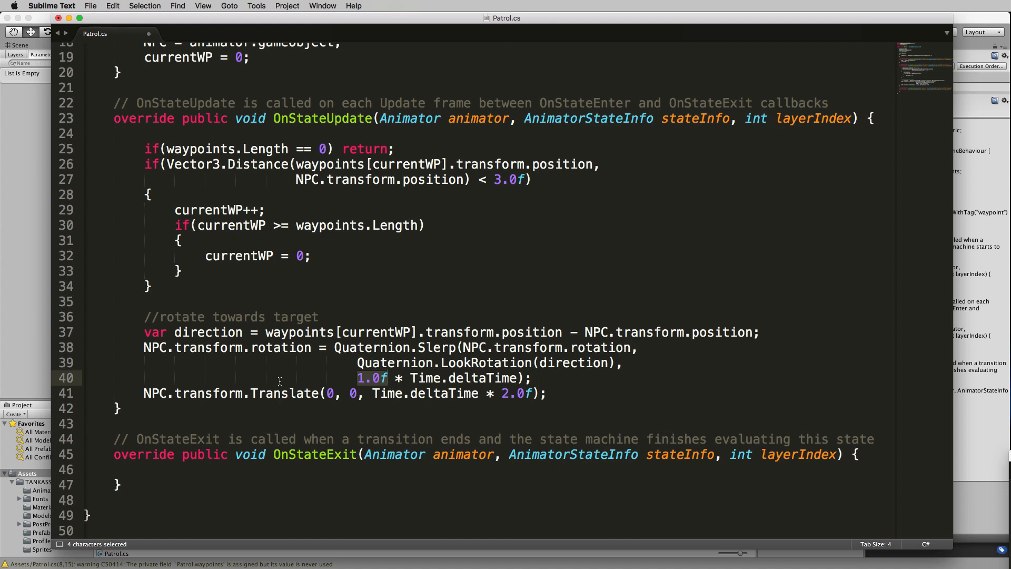
double_click(155, 394)
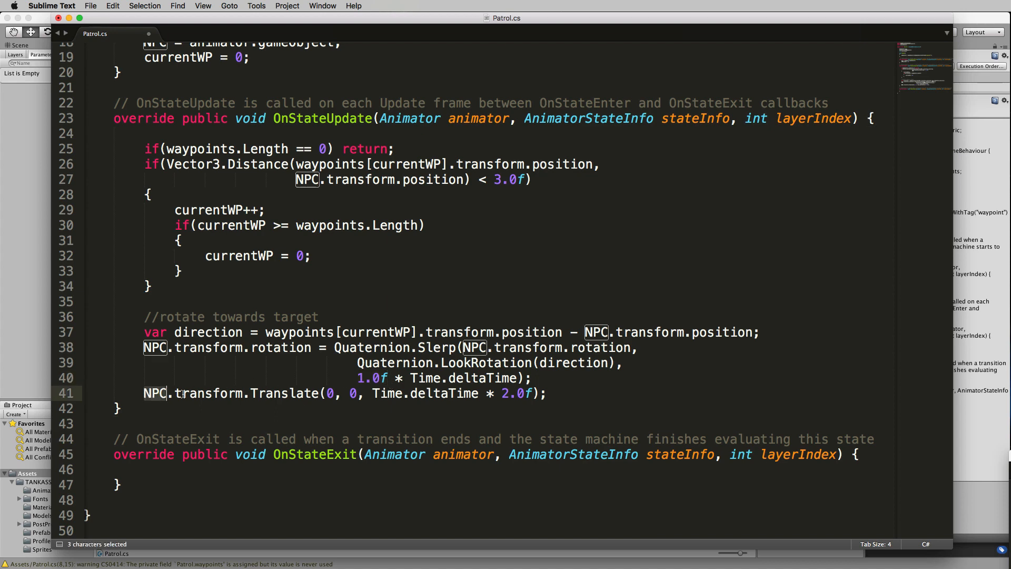
drag(169, 393, 316, 393)
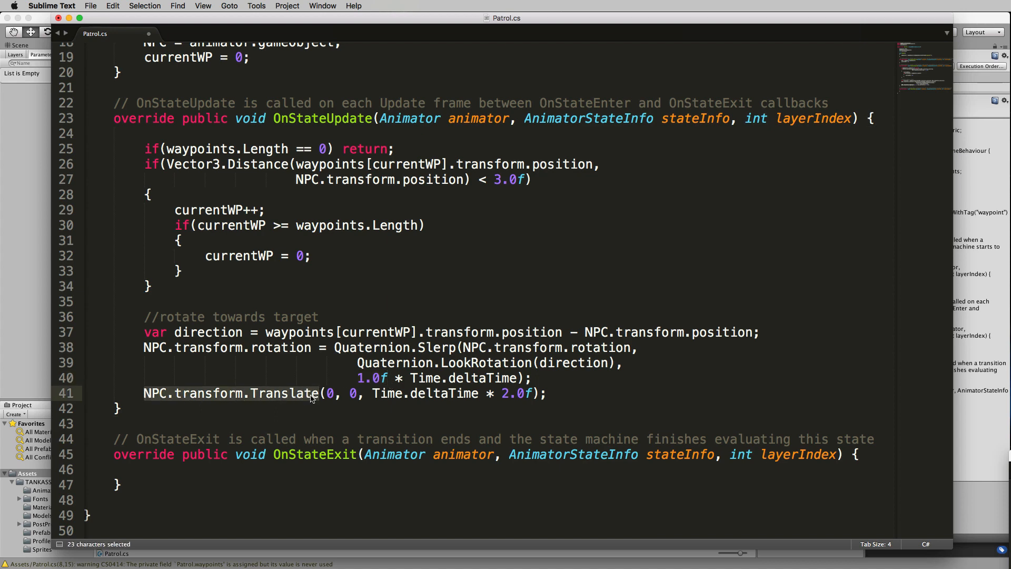
double_click(426, 393)
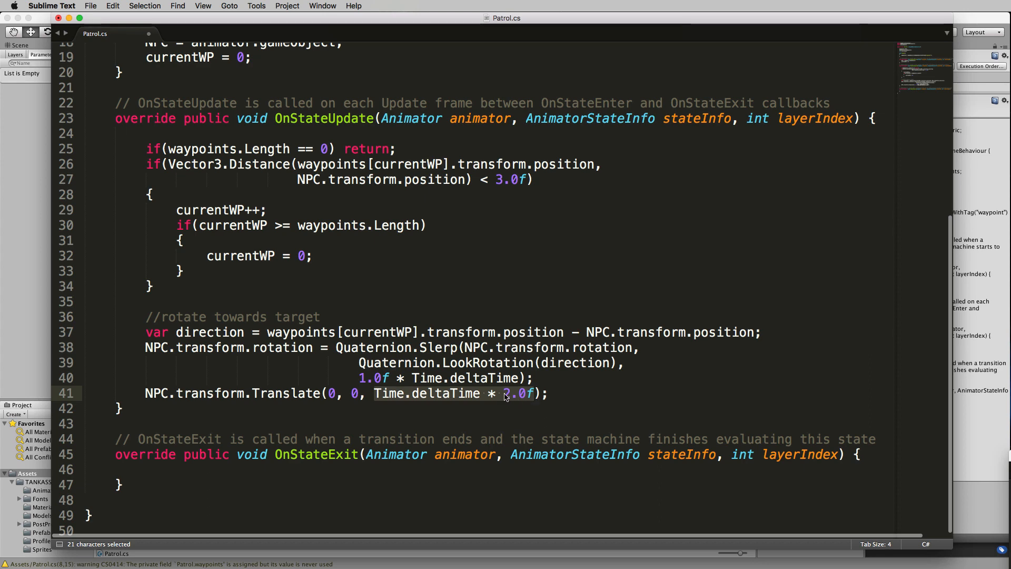
click(538, 394)
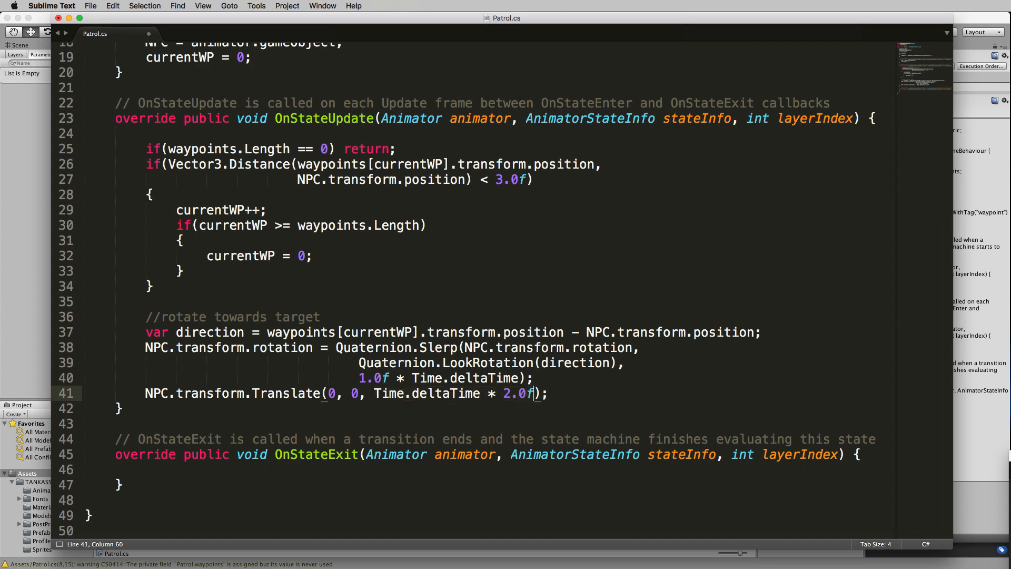
double_click(513, 393)
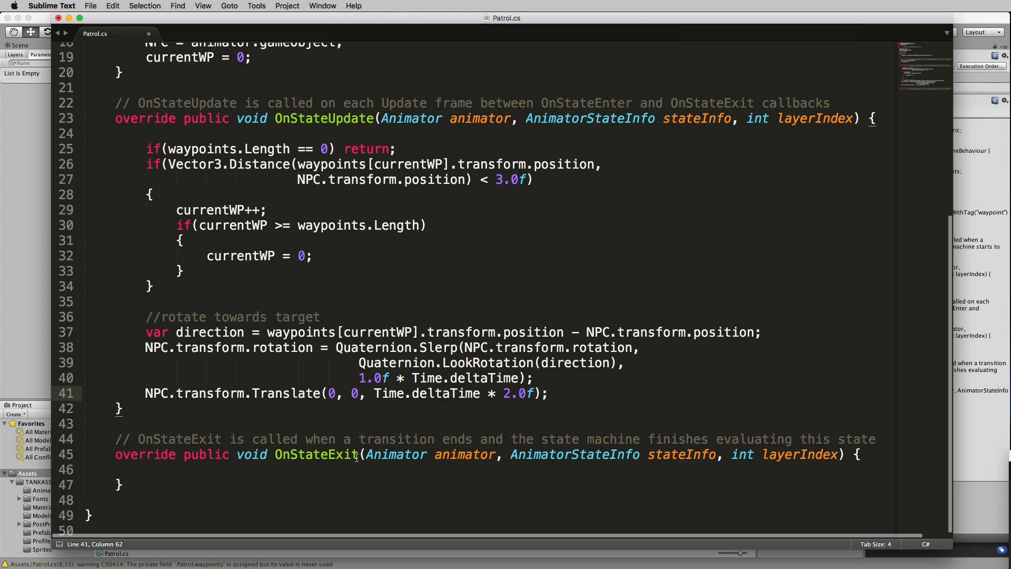
mouse_move(210, 441)
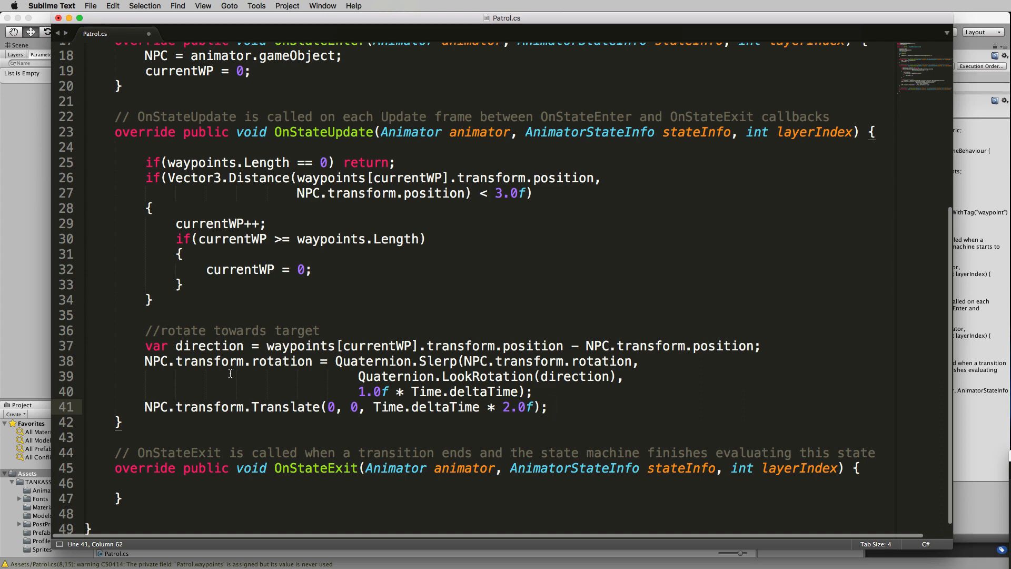
key(cmd+s)
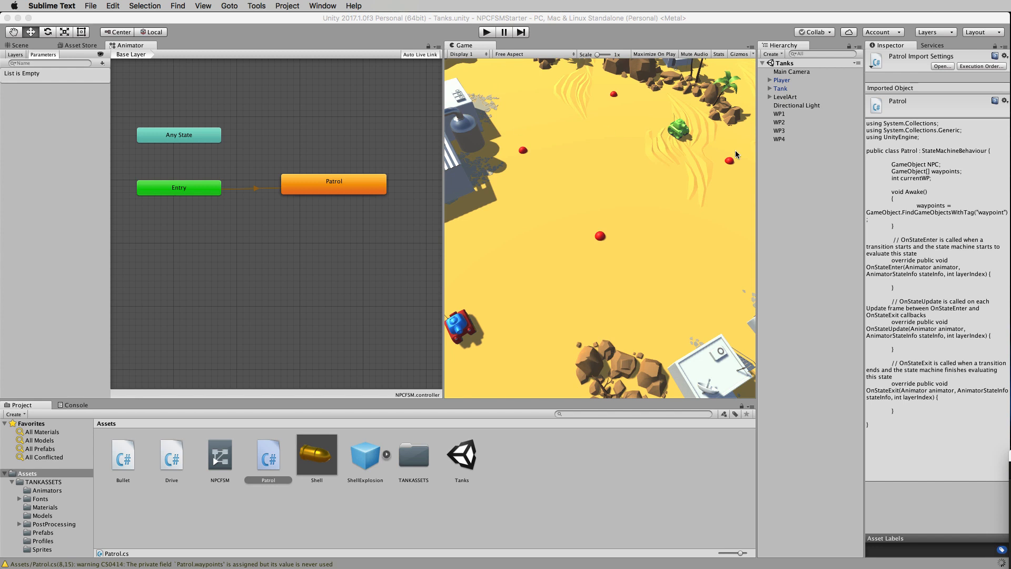
Add an Animator component to Tank and set its Controller to NPCFSM
click(780, 88)
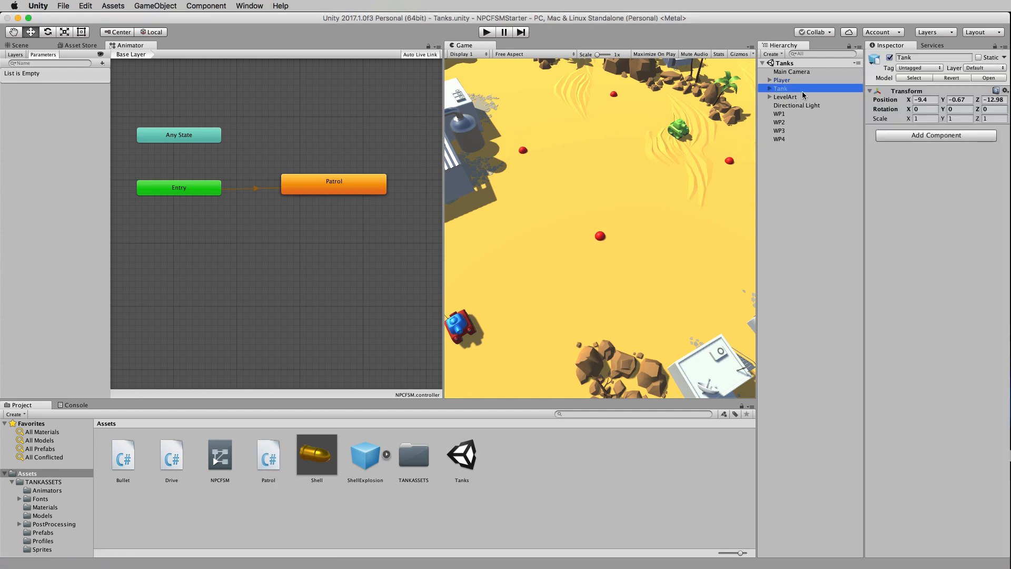
mouse_move(933, 144)
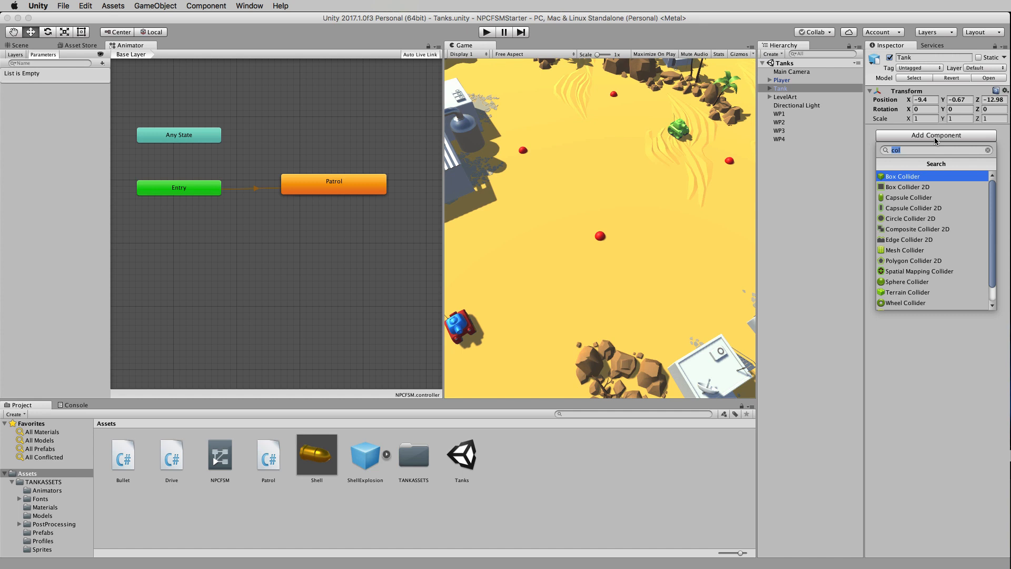
text(a)
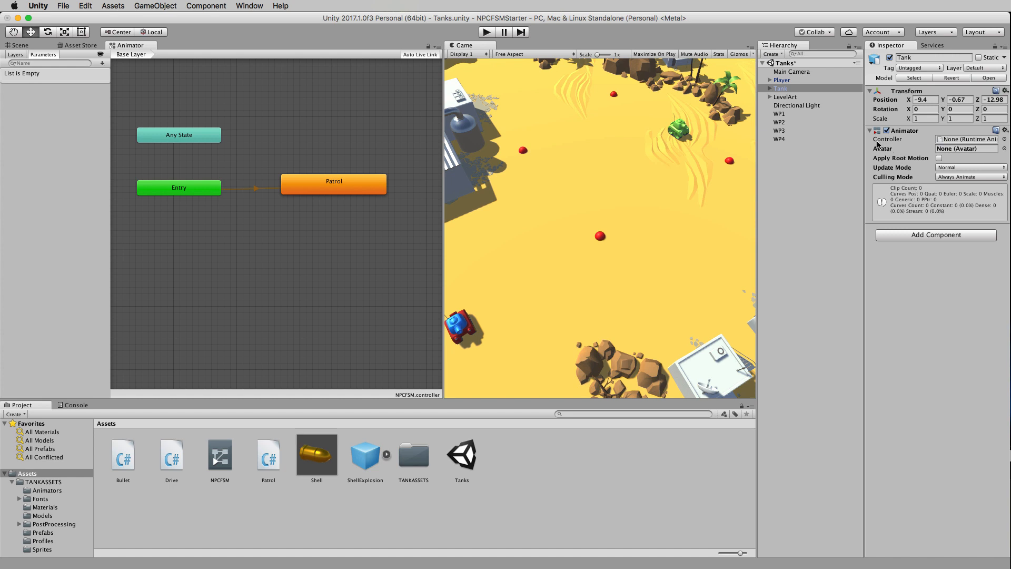
mouse_move(677, 250)
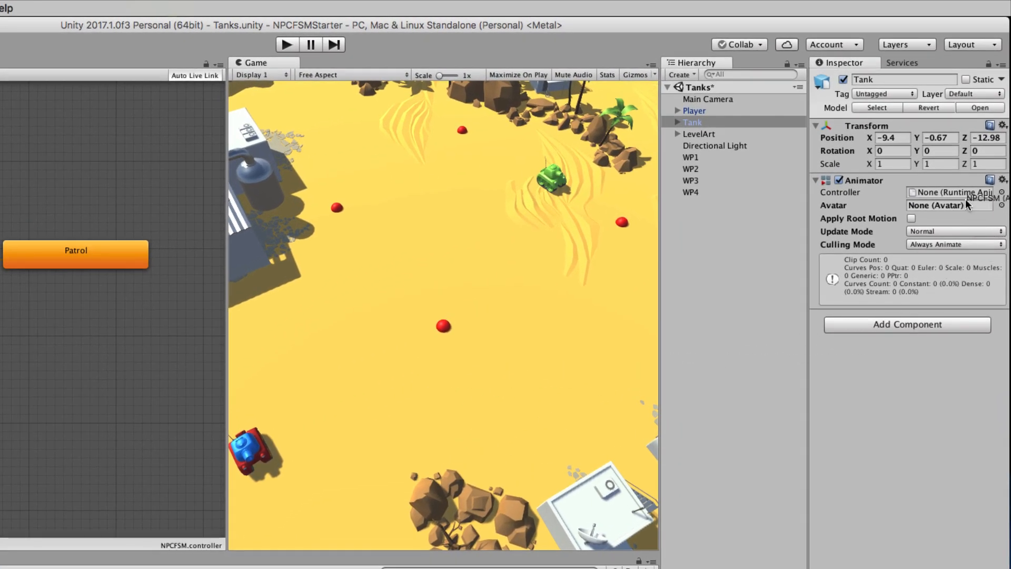
click(954, 192)
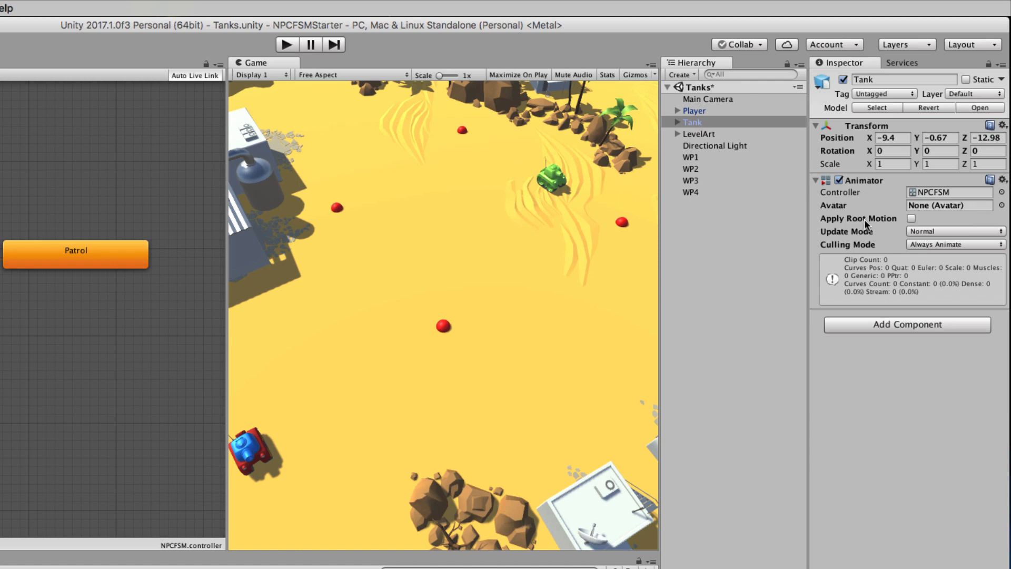
mouse_move(888, 238)
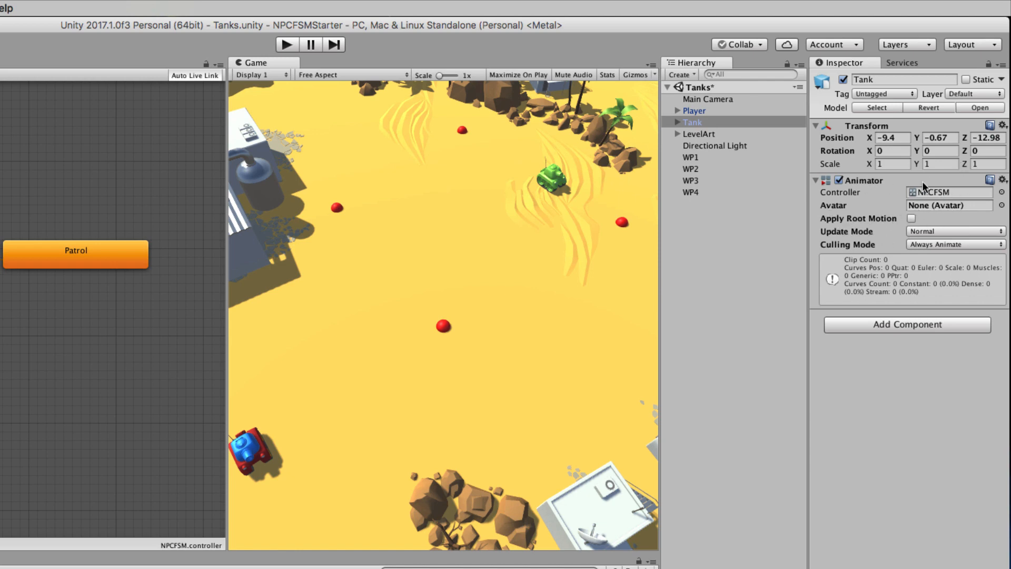
mouse_move(379, 261)
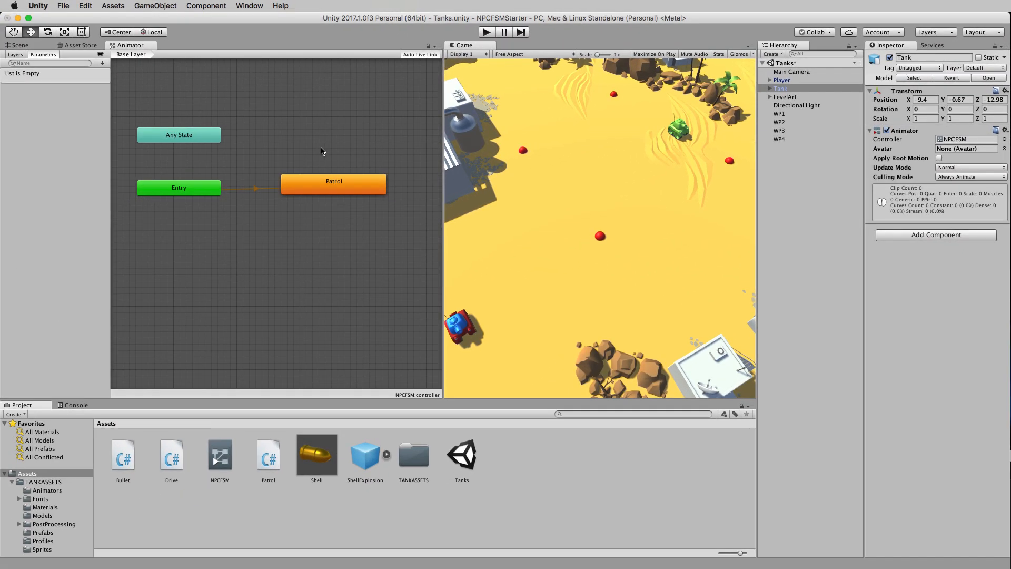
mouse_move(568, 143)
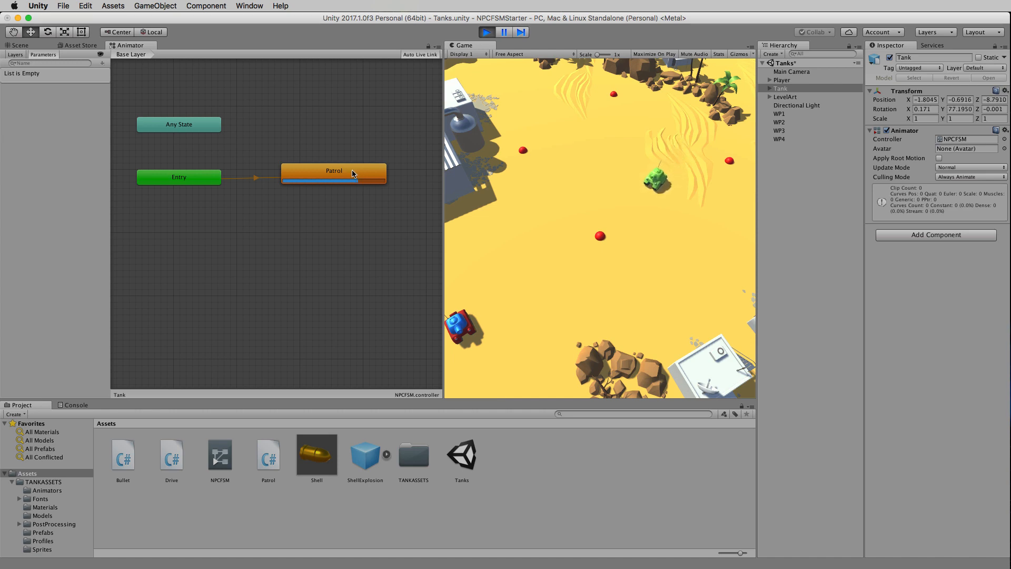
Inspect the running Patrol state in the Animator, then select the Tank to watch it drive between waypoints
click(333, 170)
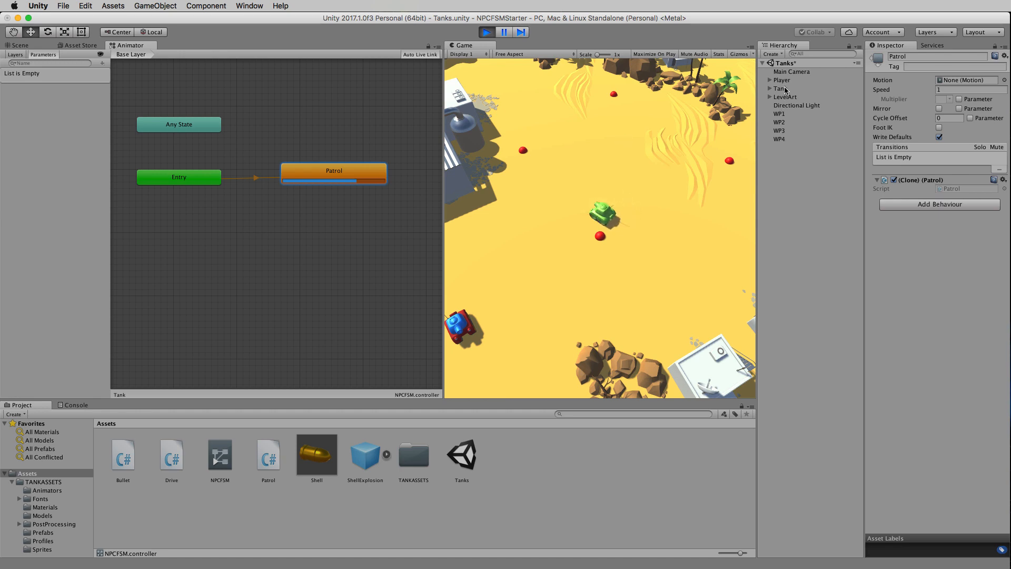
click(781, 89)
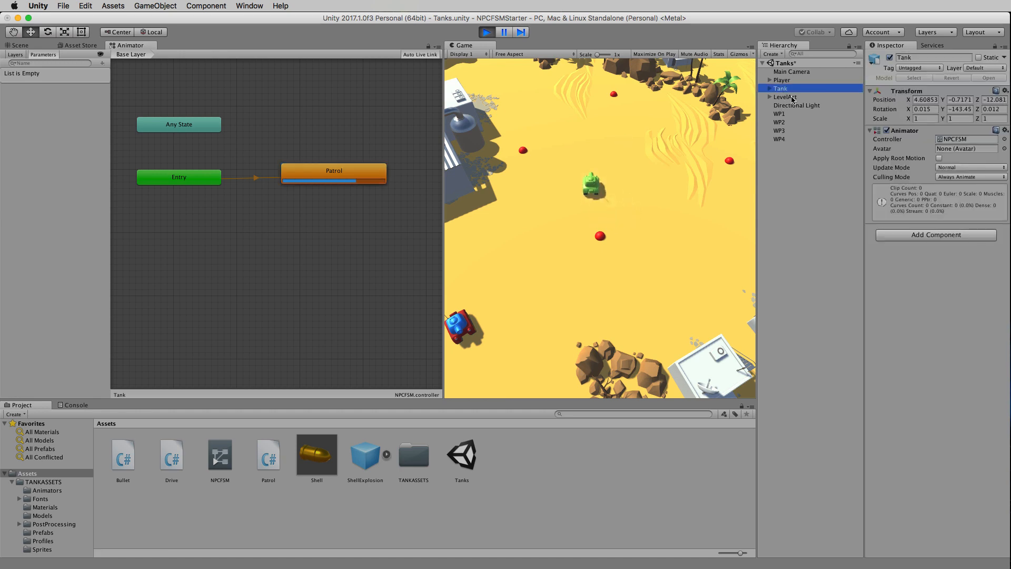